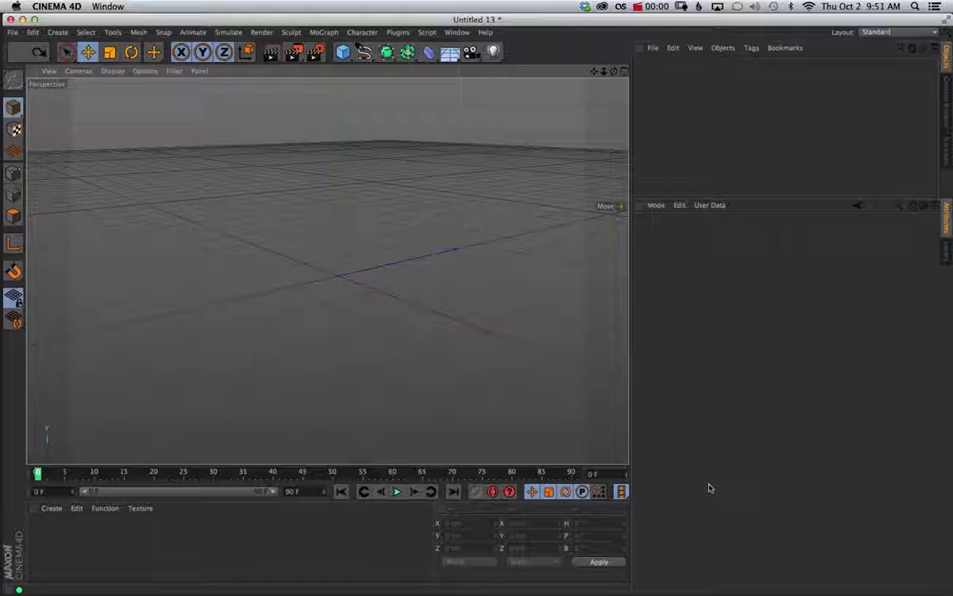
{"action": "mouse_move", "coordinate": [704, 484]}
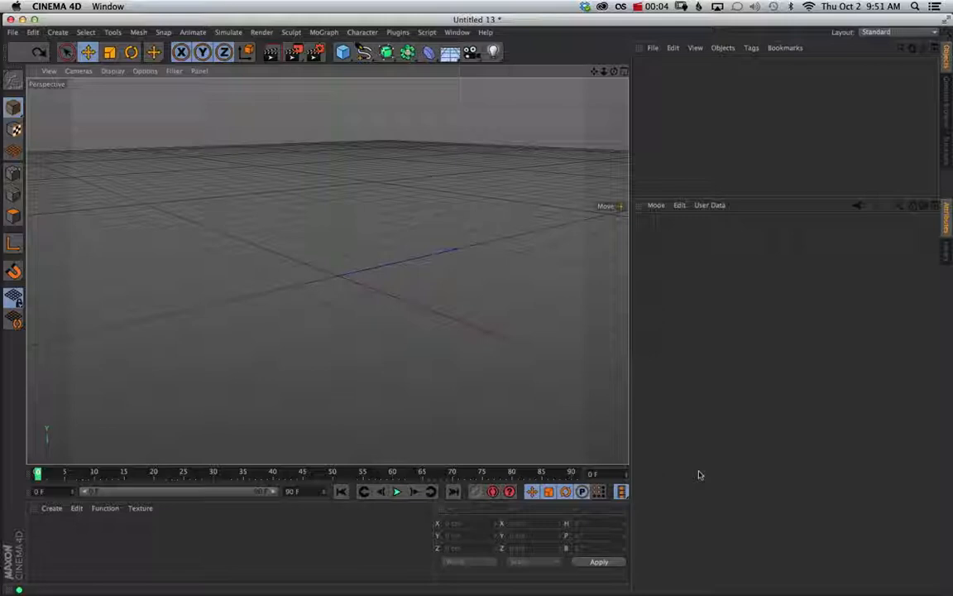
{"action": "mouse_move", "coordinate": [687, 462]}
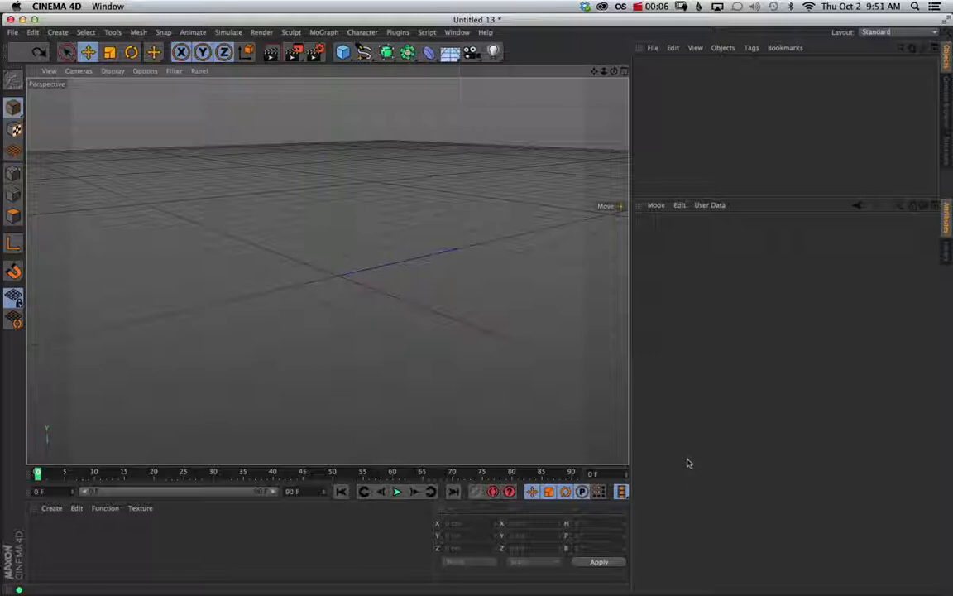
{"action": "mouse_move", "coordinate": [715, 433]}
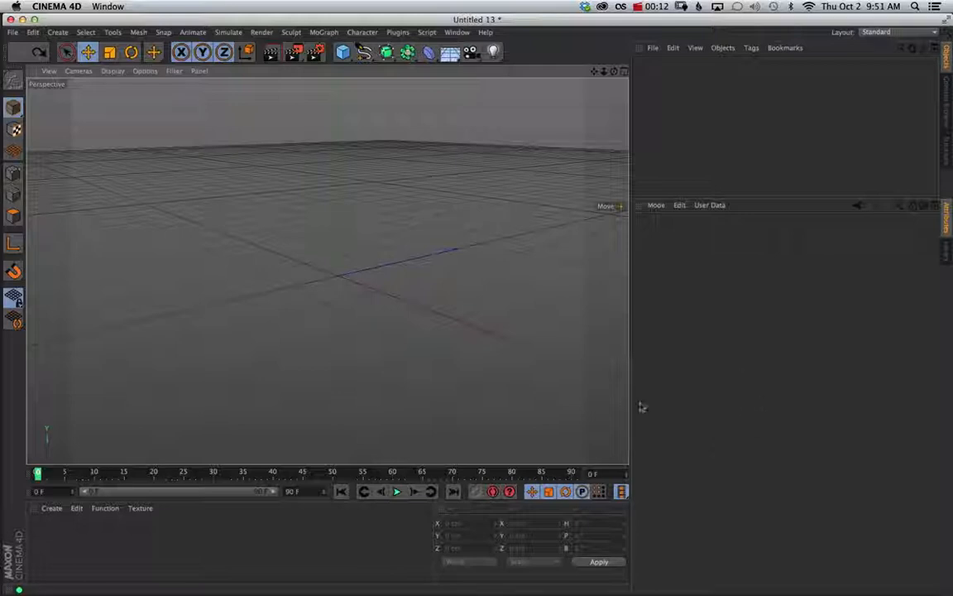
Step: Add a 200 cm Cube primitive and make it an editable polygon object
{"action": "left_click", "coordinate": [343, 52]}
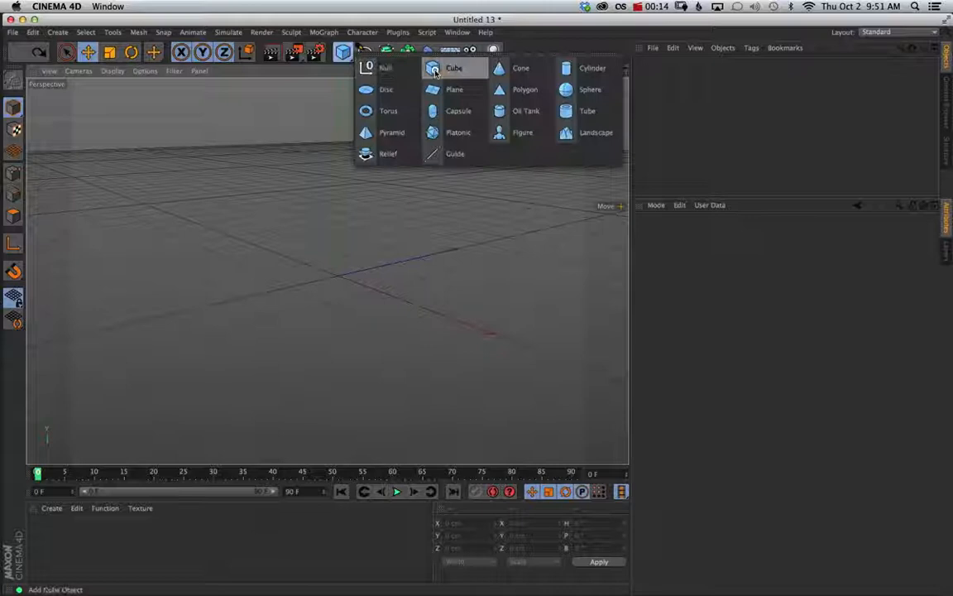
{"action": "left_click", "coordinate": [454, 68]}
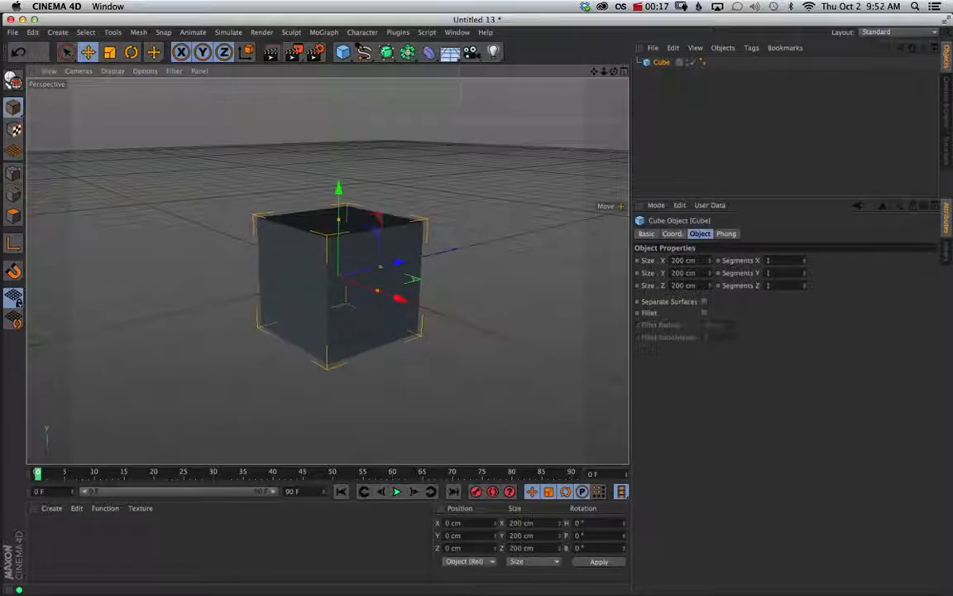
{"action": "left_click", "coordinate": [704, 312]}
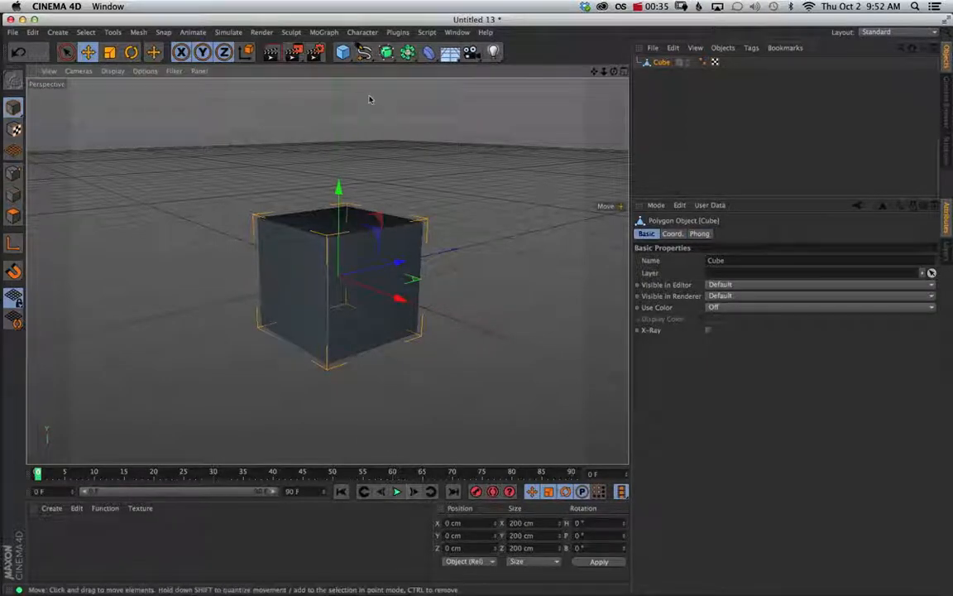
Step: Add an omni light and move it above and to the right of the cube
{"action": "left_click", "coordinate": [492, 52]}
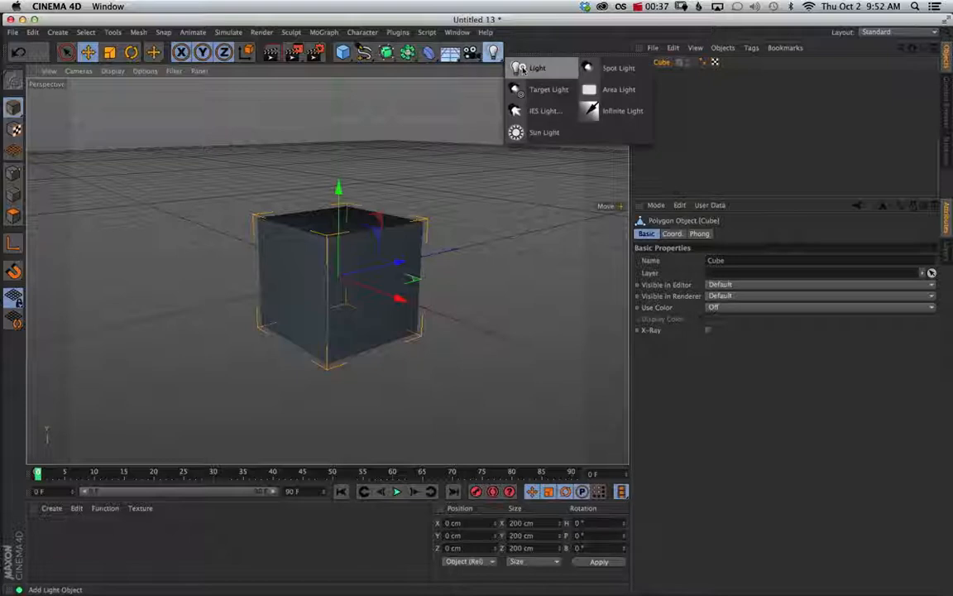
{"action": "left_click", "coordinate": [537, 68]}
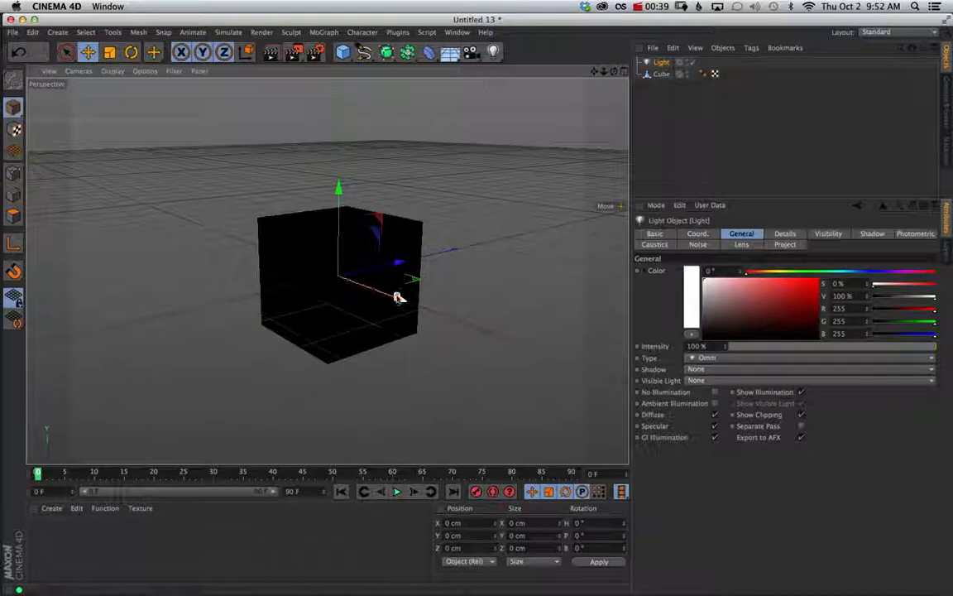
{"action": "left_click_drag", "start_coordinate": [397, 297], "coordinate": [484, 322]}
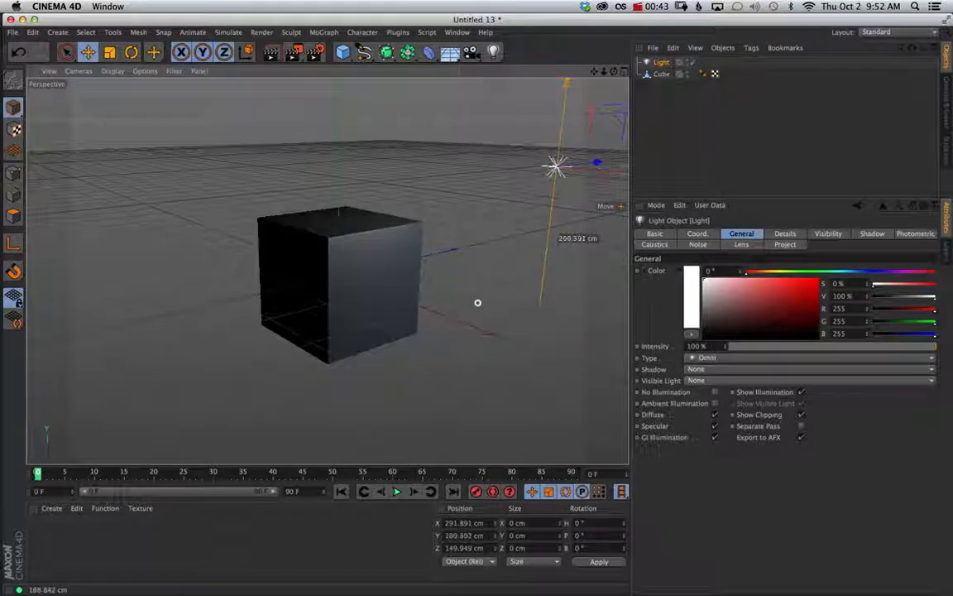
{"action": "left_click_drag", "start_coordinate": [558, 163], "coordinate": [559, 149]}
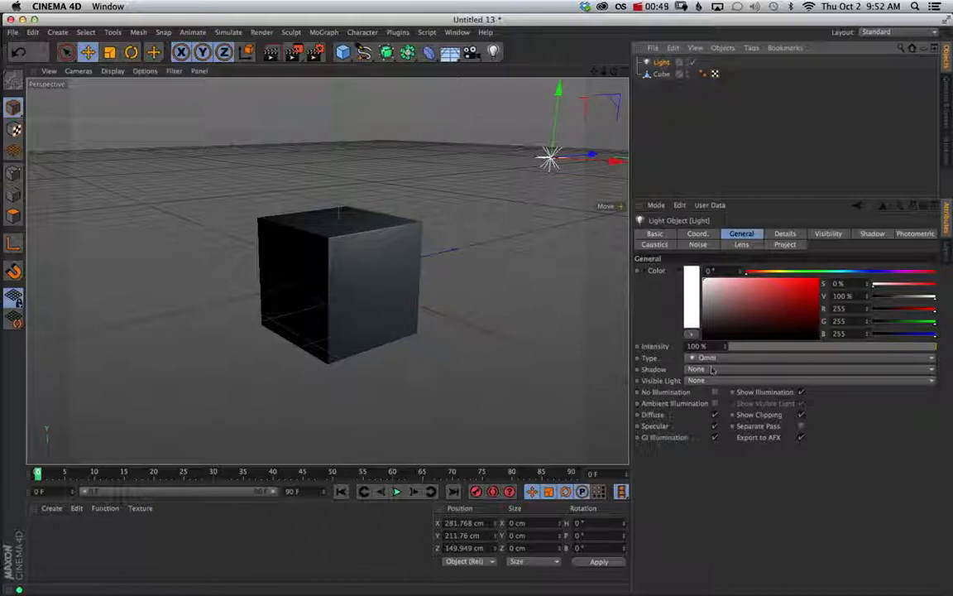
Step: Set the light's shadow type to Shadow Maps (Soft)
{"action": "left_click", "coordinate": [809, 369]}
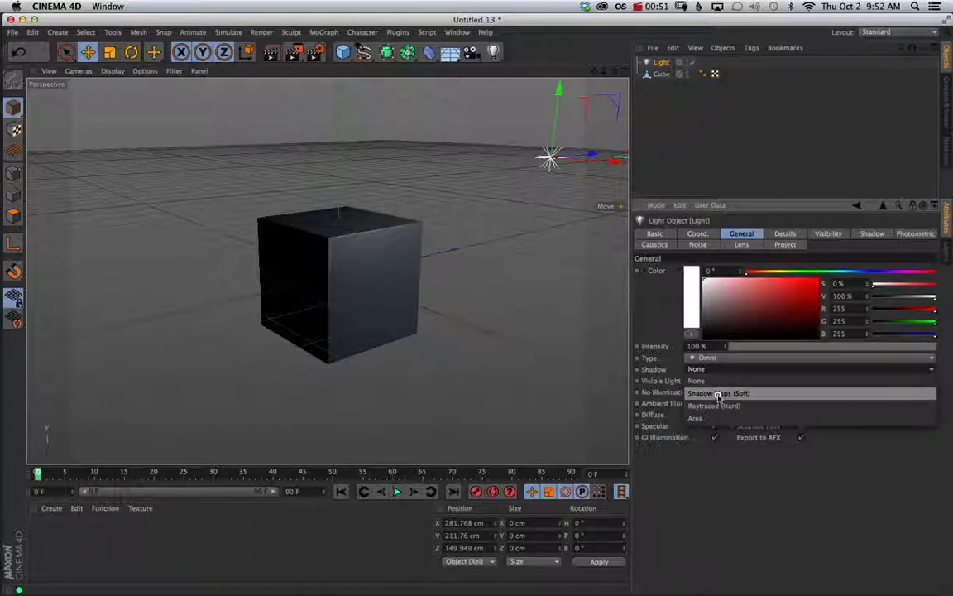
{"action": "left_click", "coordinate": [717, 393]}
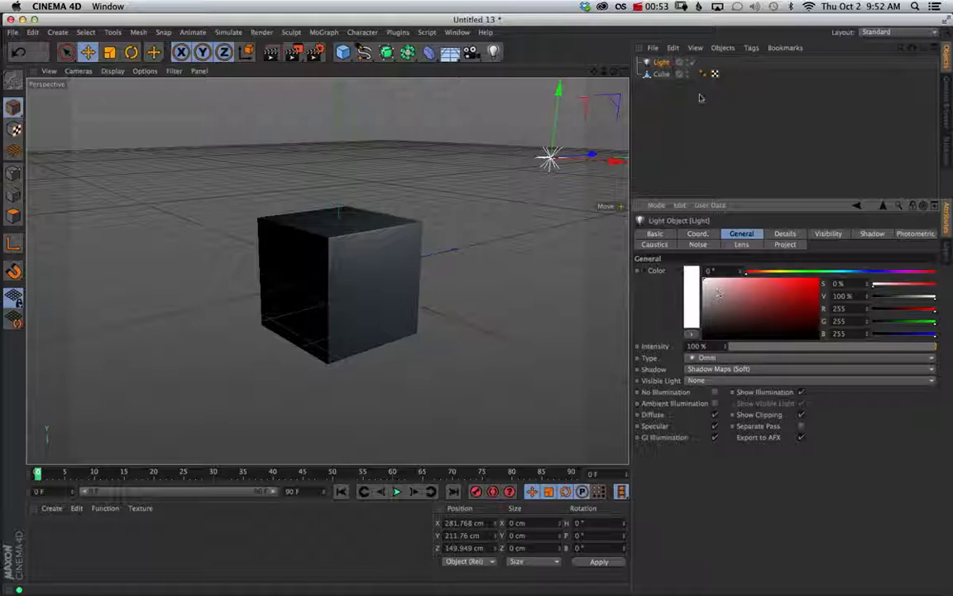
{"action": "key", "text": "cmd+v"}
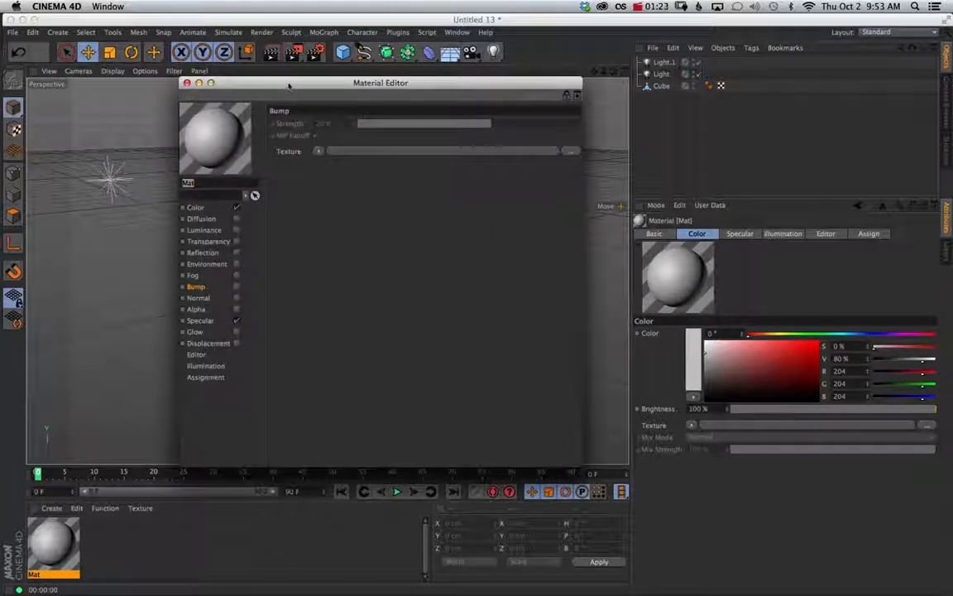
Step: Give the new material Mat a muted, dusty red in its Color channel
{"action": "left_click_drag", "start_coordinate": [381, 82], "coordinate": [711, 158]}
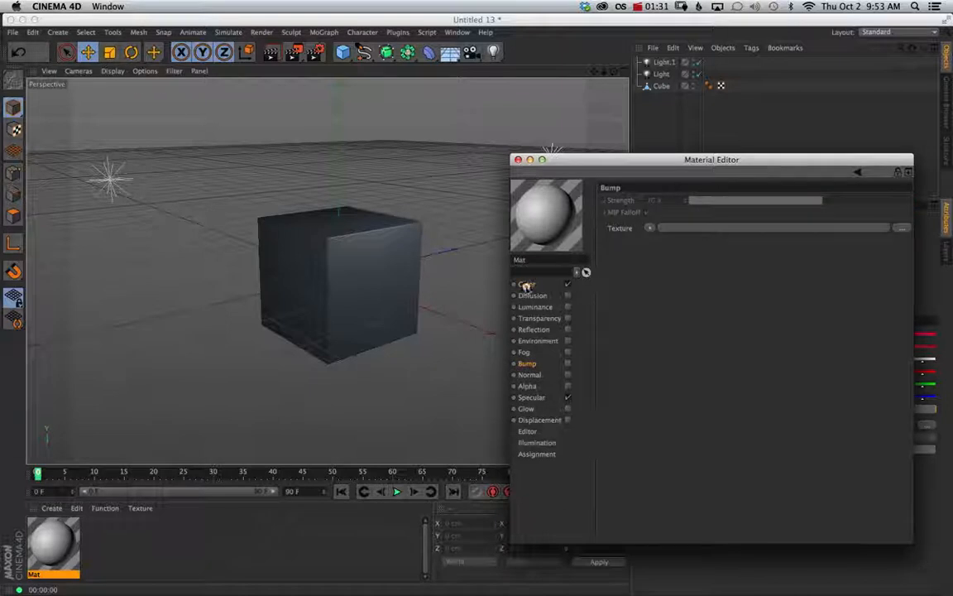
{"action": "left_click", "coordinate": [527, 283]}
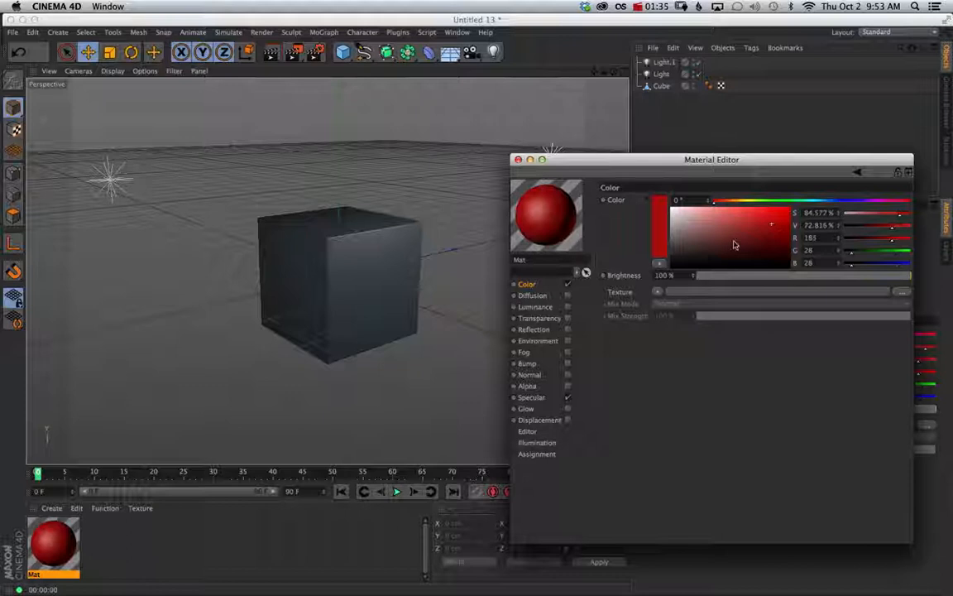
{"action": "left_click", "coordinate": [731, 228]}
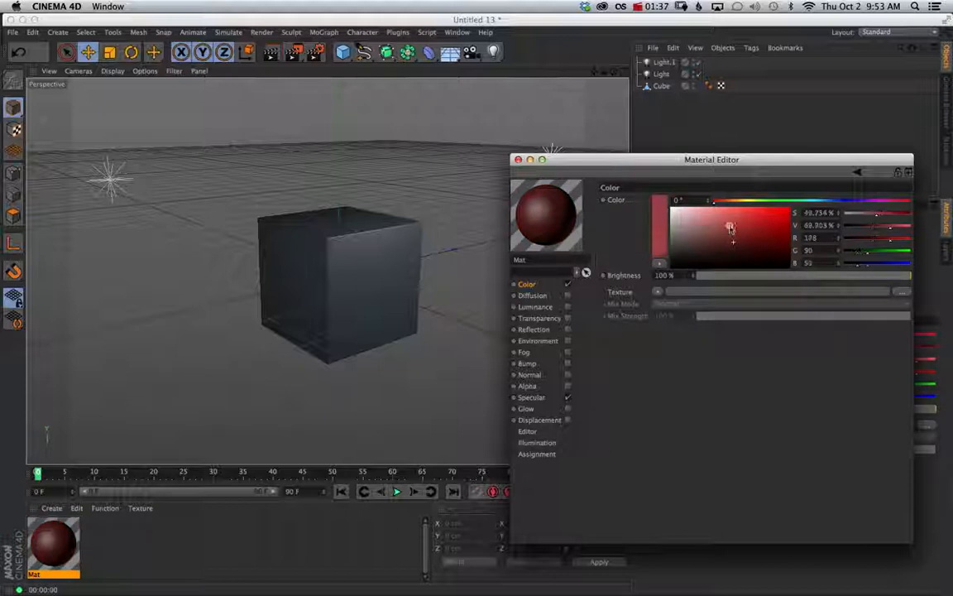
{"action": "left_click", "coordinate": [728, 225]}
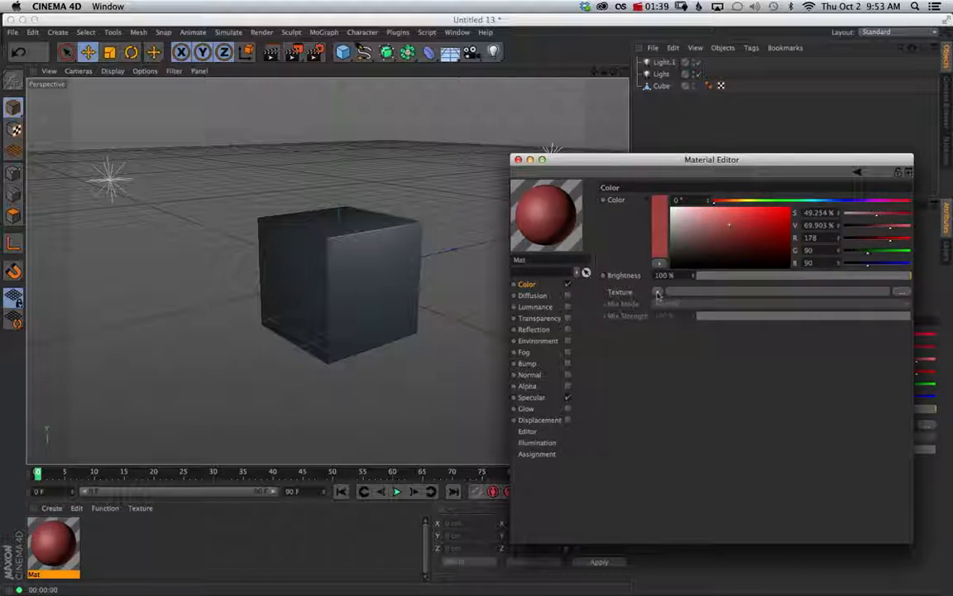
Step: Load Wood.jpg as the Color channel texture, copying it into the project
{"action": "left_click", "coordinate": [657, 291]}
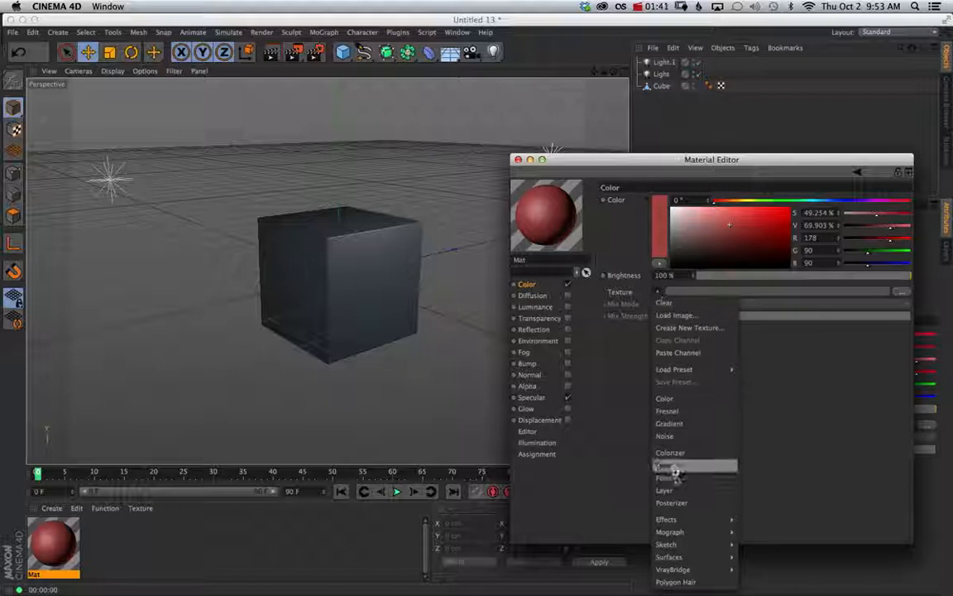
{"action": "mouse_move", "coordinate": [668, 556]}
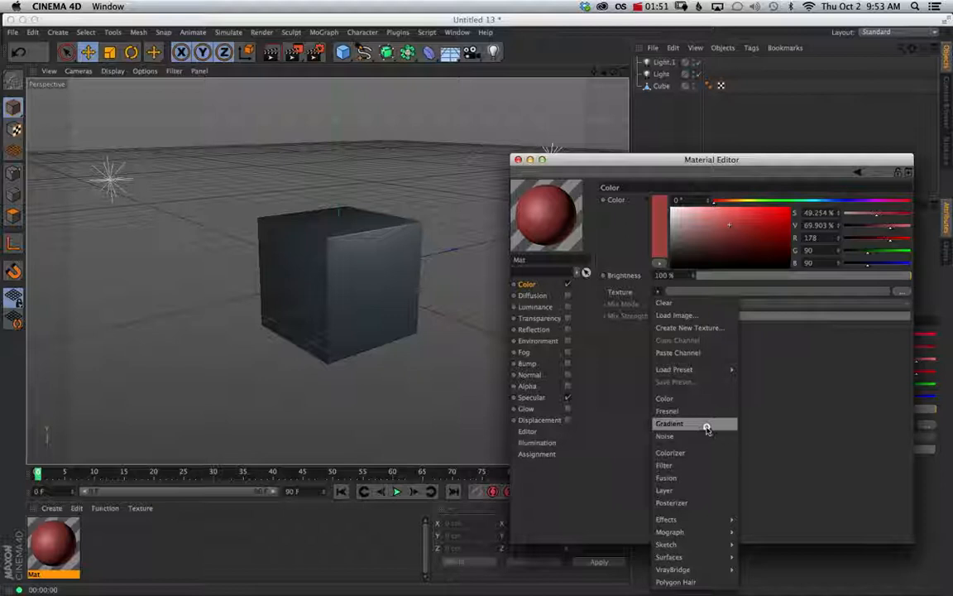
{"action": "left_click", "coordinate": [677, 315]}
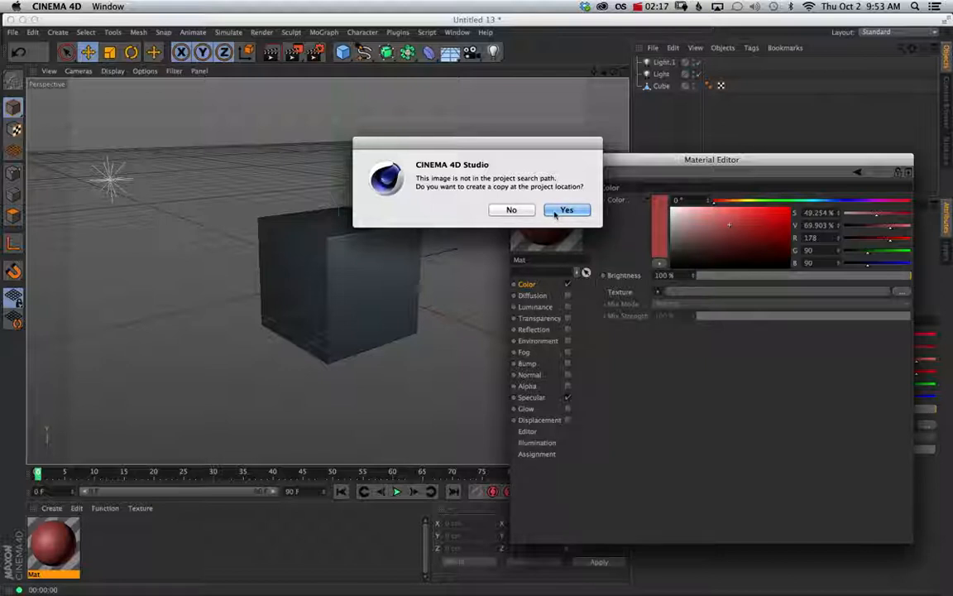
{"action": "left_click", "coordinate": [567, 209]}
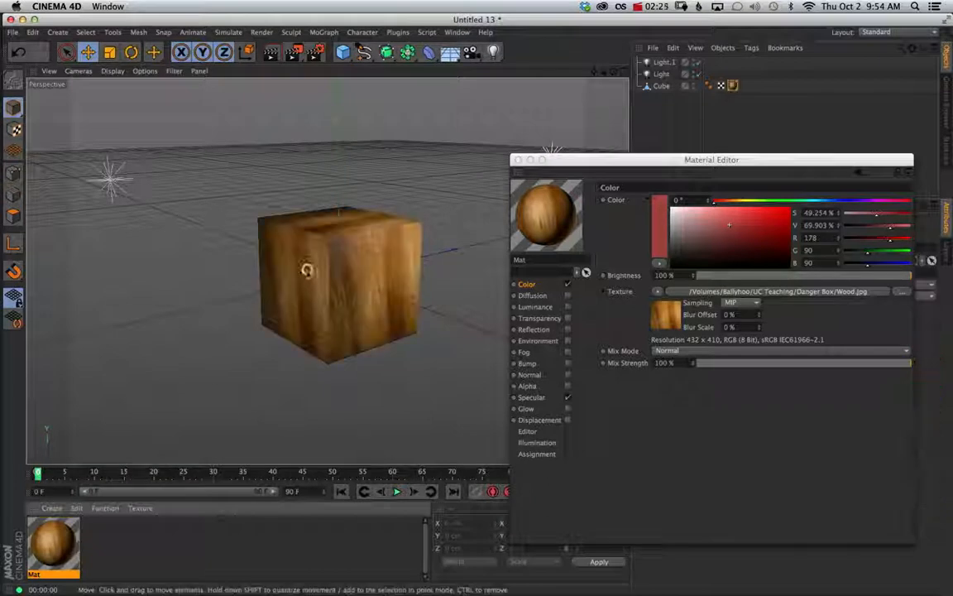
Step: Select the Cube and enable the wood material's Bump channel
{"action": "left_click", "coordinate": [661, 86]}
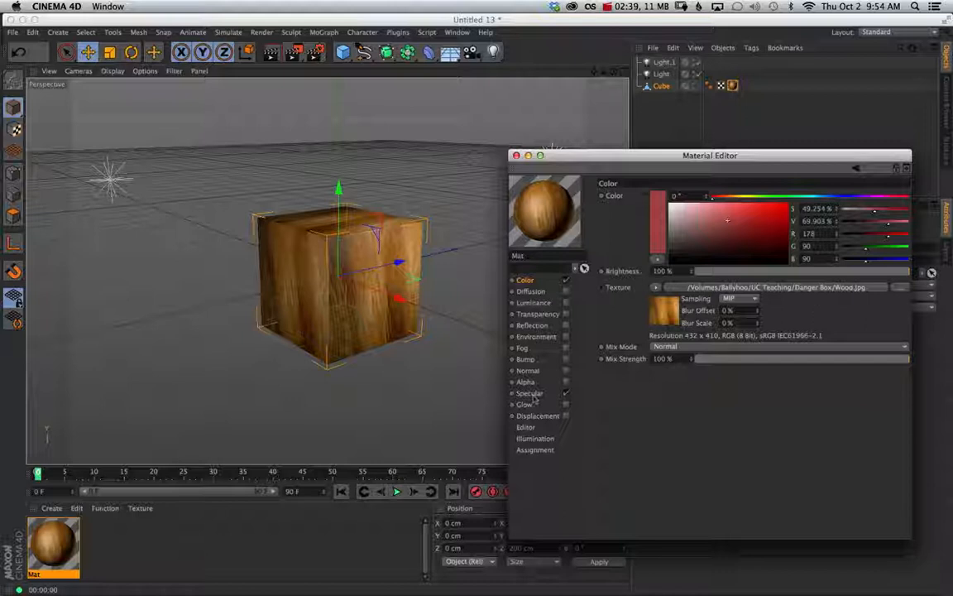
{"action": "left_click", "coordinate": [525, 358]}
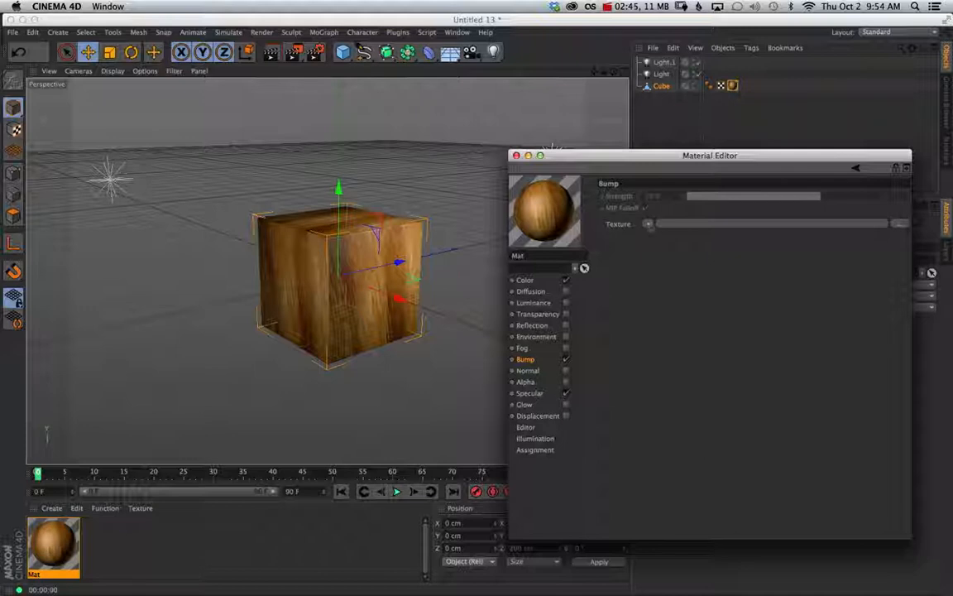
Step: Load Wood_Bump.jpg as the bump texture at 30% strength
{"action": "left_click", "coordinate": [649, 223]}
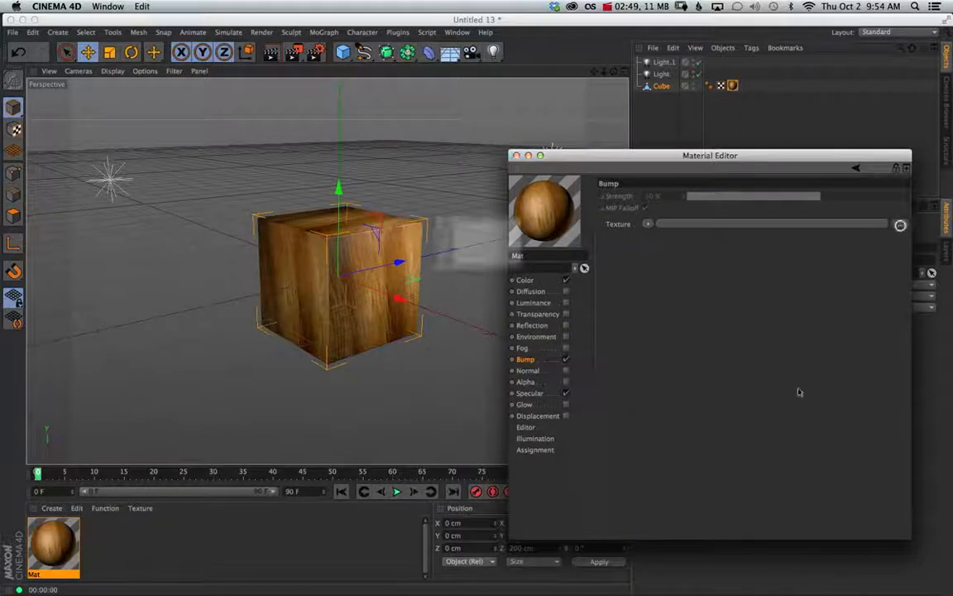
{"action": "left_click", "coordinate": [647, 224]}
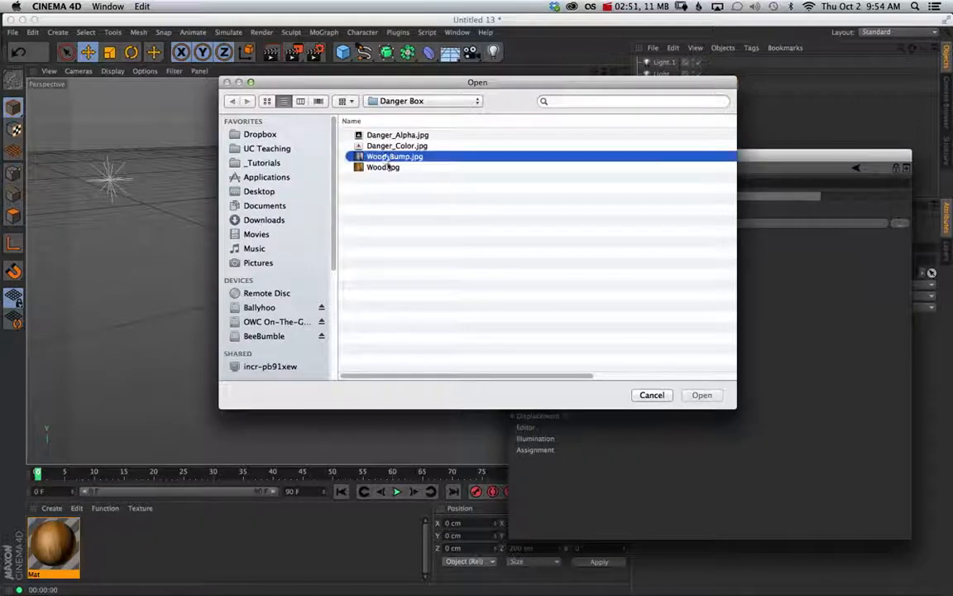
{"action": "left_click", "coordinate": [701, 395]}
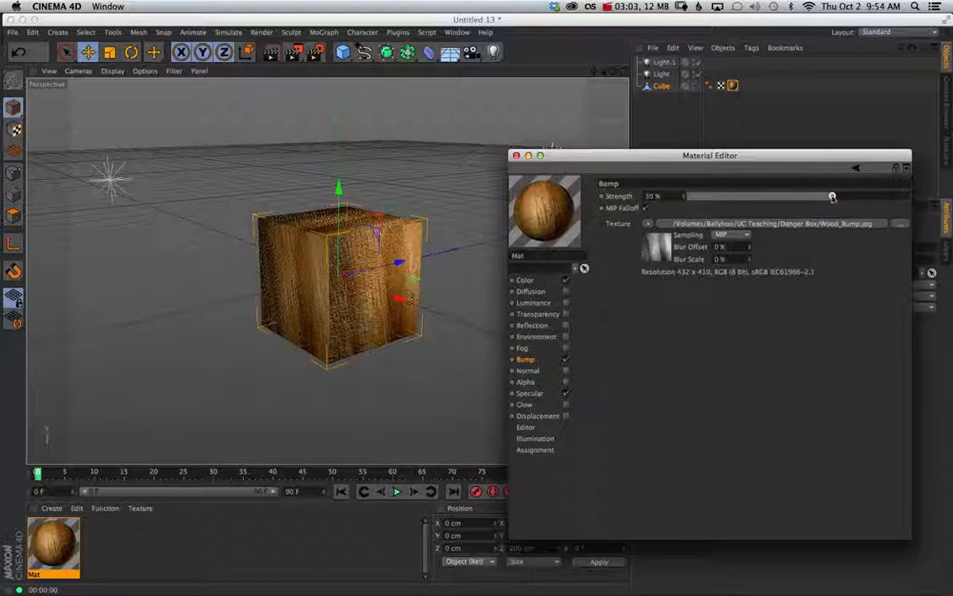
{"action": "left_click_drag", "start_coordinate": [832, 196], "coordinate": [909, 196]}
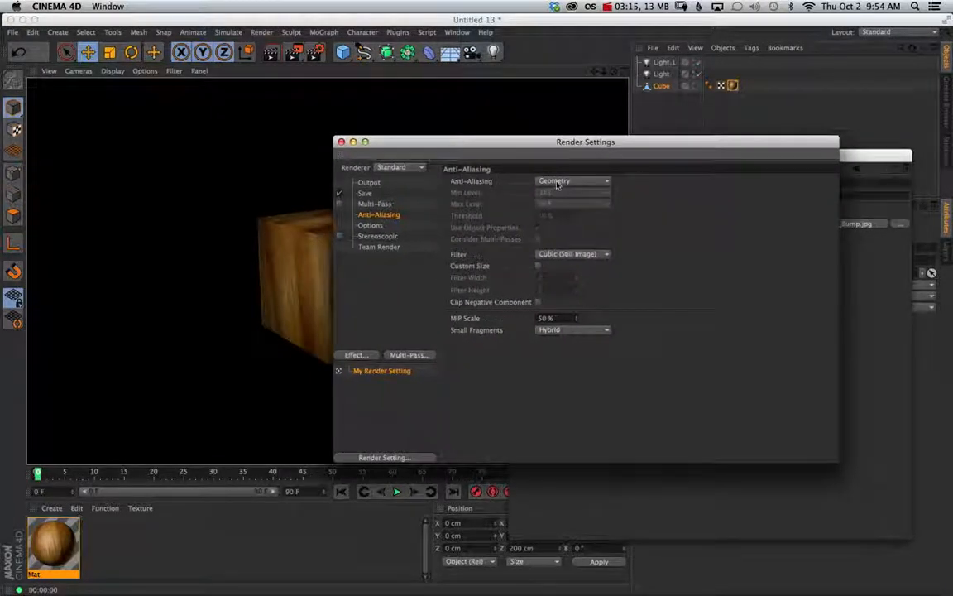
Step: Set Anti-Aliasing to Best and render the active view of the wood cube
{"action": "left_click", "coordinate": [572, 180]}
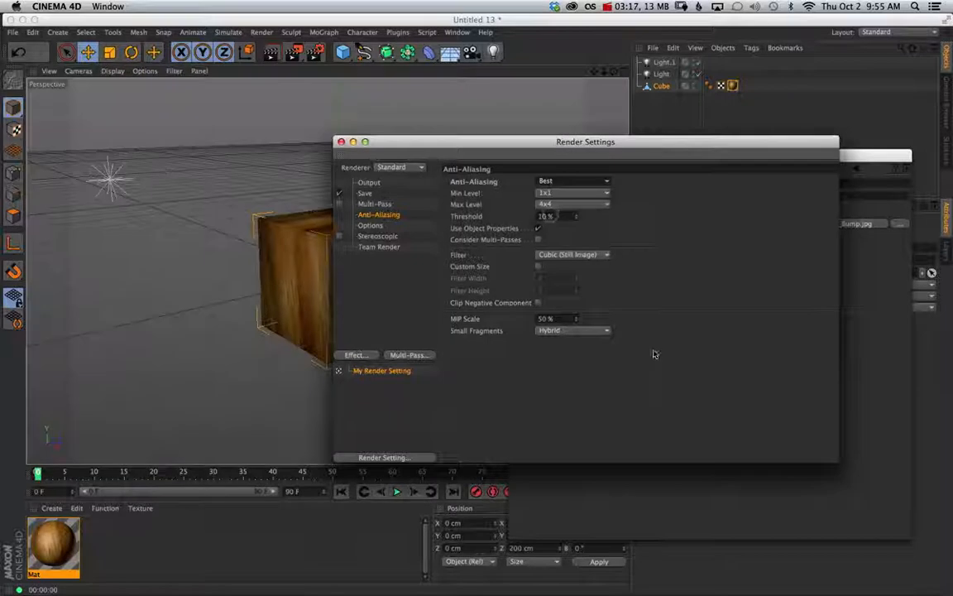
{"action": "left_click", "coordinate": [574, 204]}
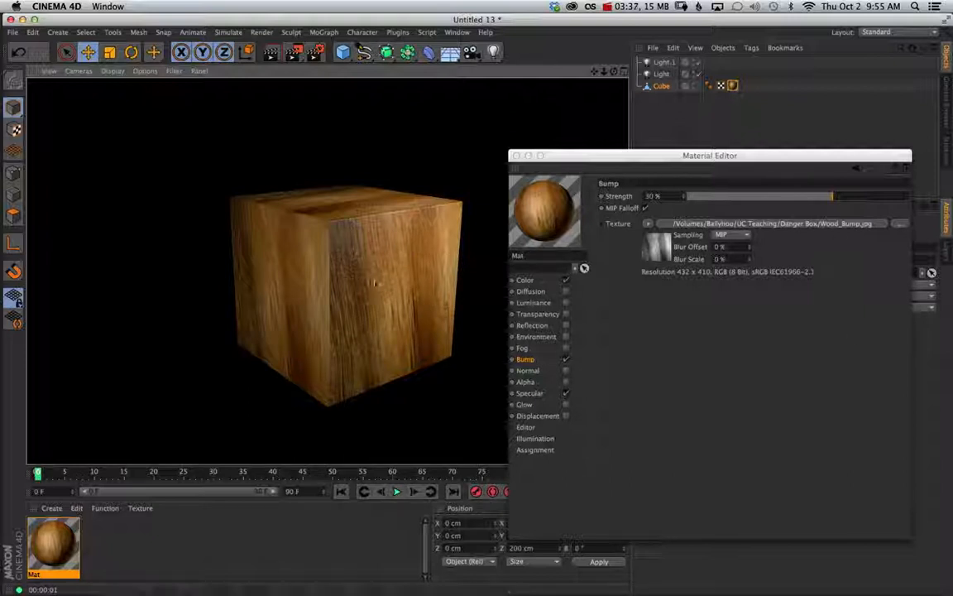
{"action": "left_click_drag", "start_coordinate": [708, 155], "coordinate": [718, 138]}
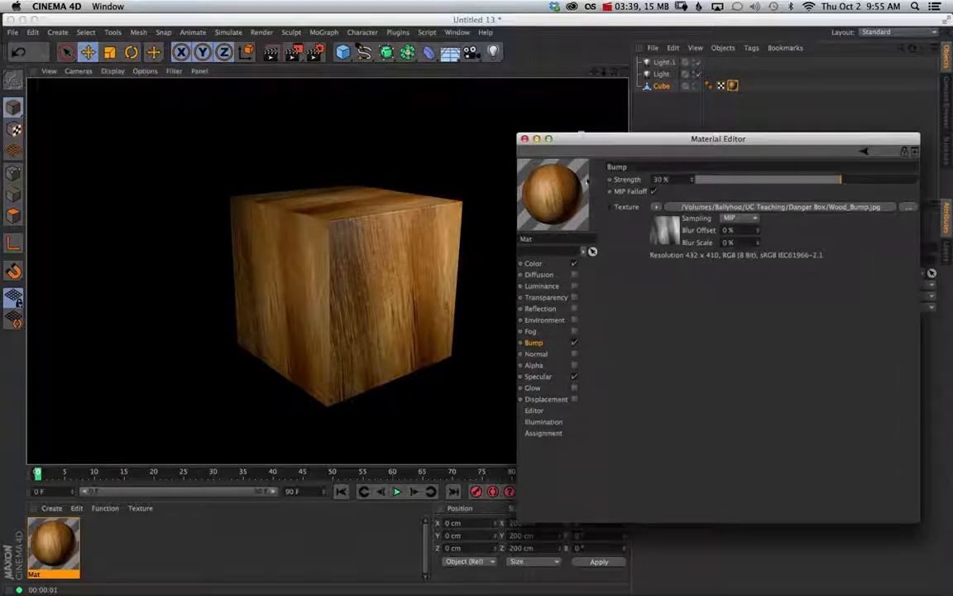
Step: Close the Material Editor and rename the material to Wood
{"action": "left_click", "coordinate": [524, 138]}
{"action": "type", "text": "Wood"}
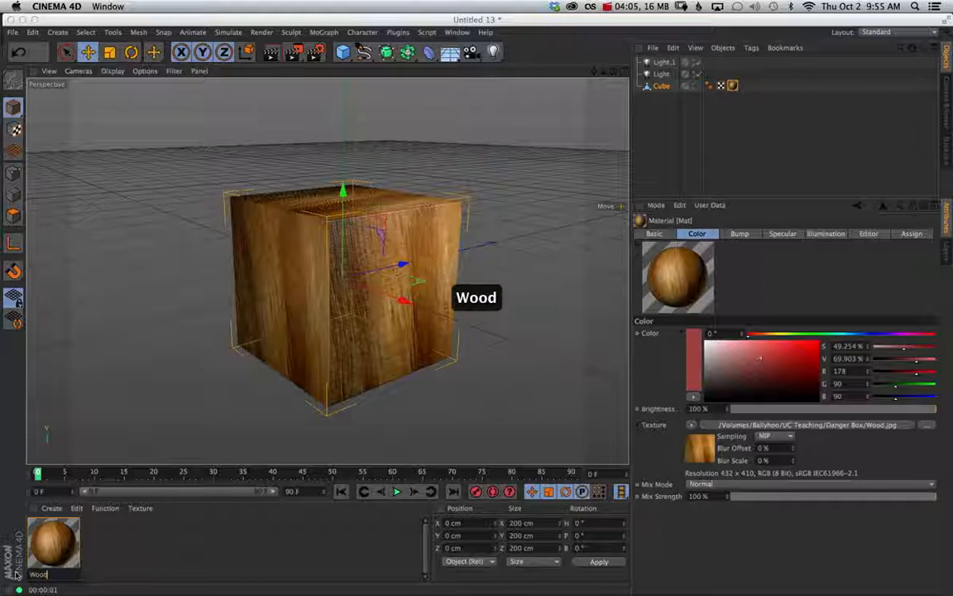
{"action": "key", "text": "cmd+v"}
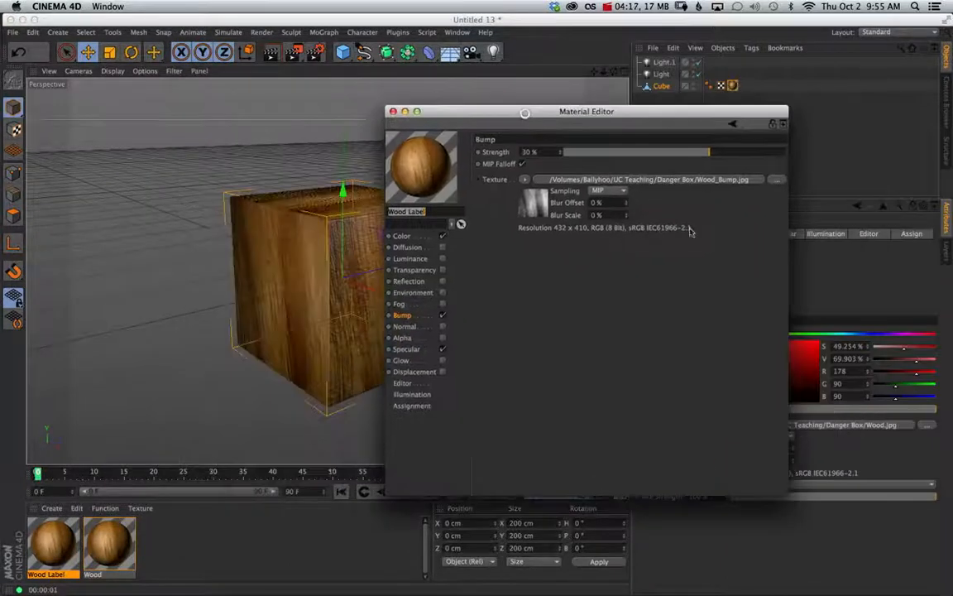
Step: Load a Fusion shader into Wood Label's Color channel, keeping Wood.jpg as base
{"action": "left_click", "coordinate": [402, 235]}
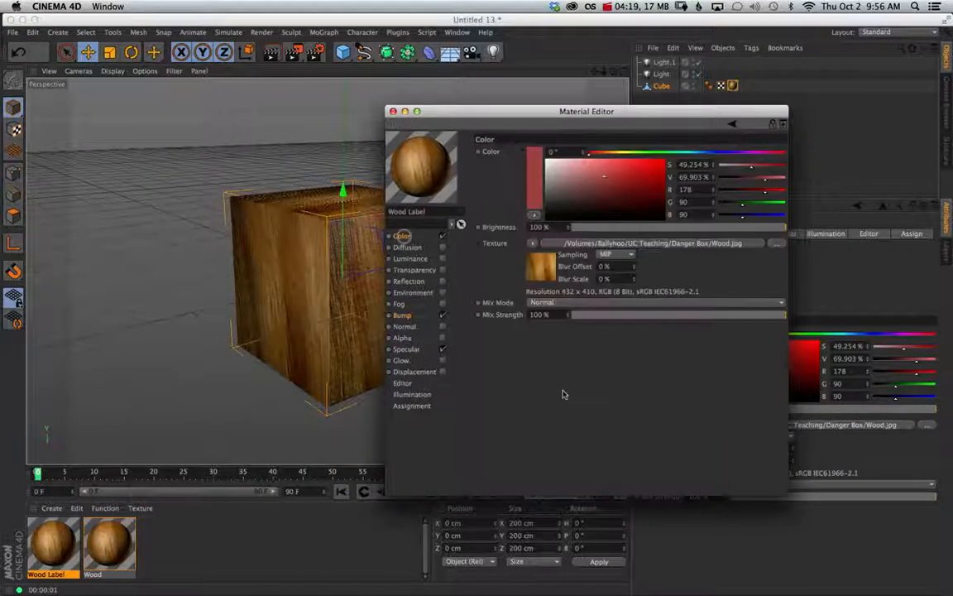
{"action": "left_click", "coordinate": [533, 243]}
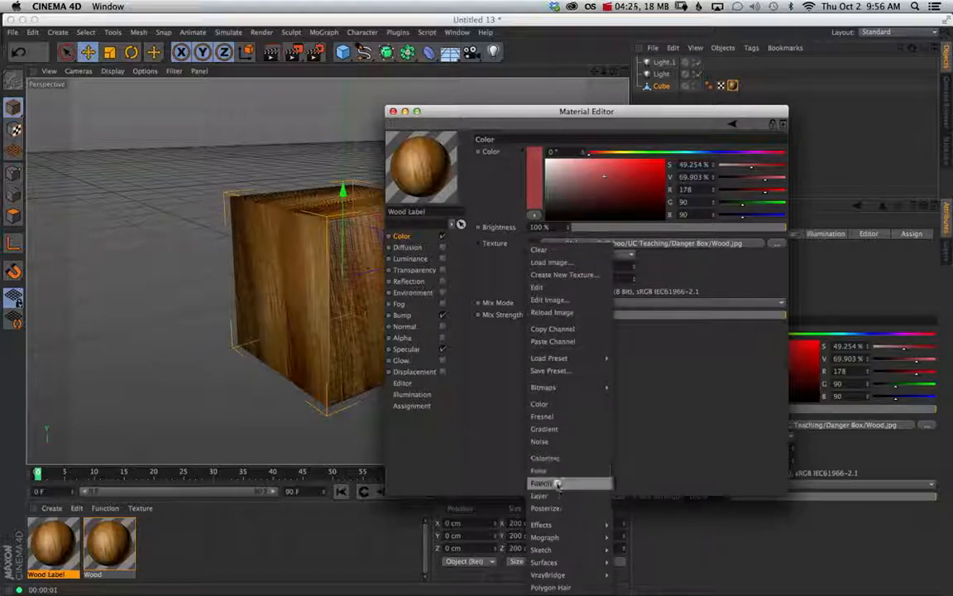
{"action": "left_click", "coordinate": [541, 483]}
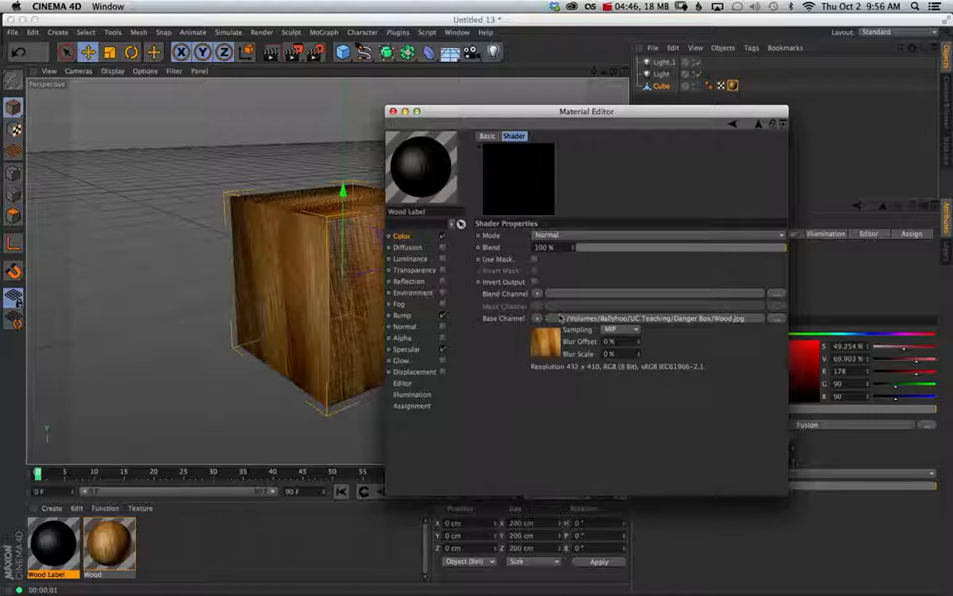
Step: Load Danger_Color.jpg into the Fusion shader's Blend channel
{"action": "left_click", "coordinate": [536, 318]}
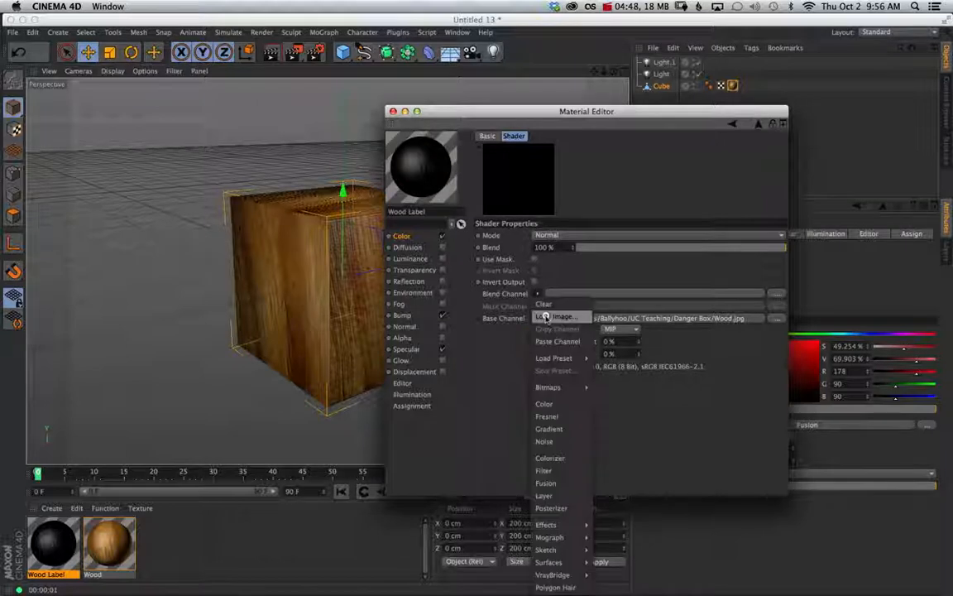
{"action": "left_click", "coordinate": [562, 316]}
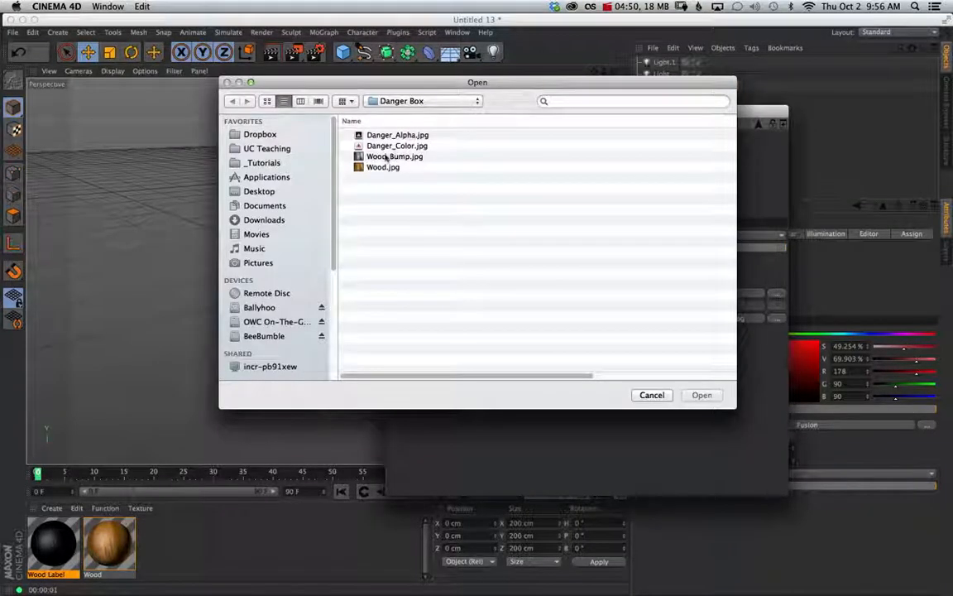
{"action": "left_click", "coordinate": [397, 146]}
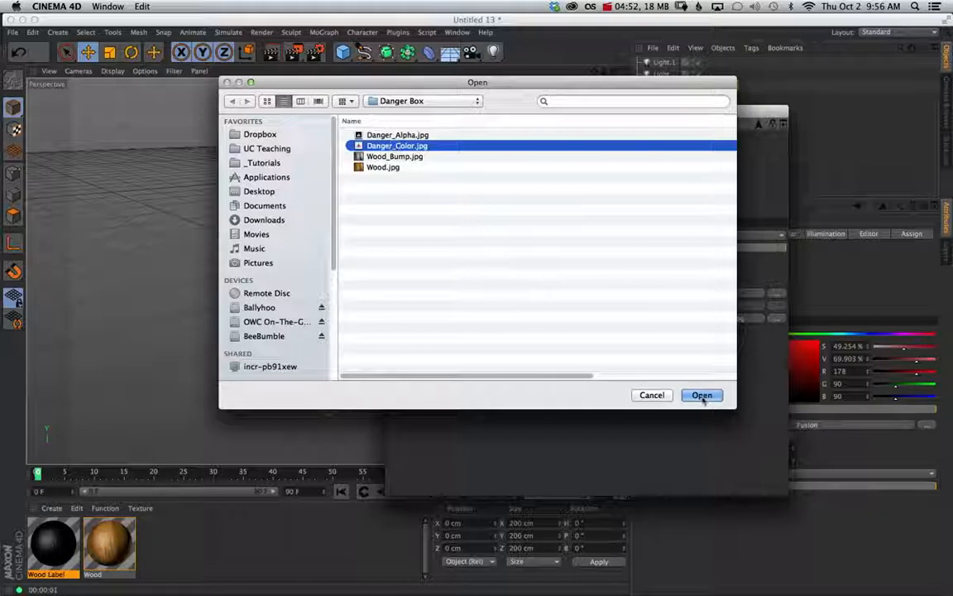
{"action": "left_click", "coordinate": [702, 395]}
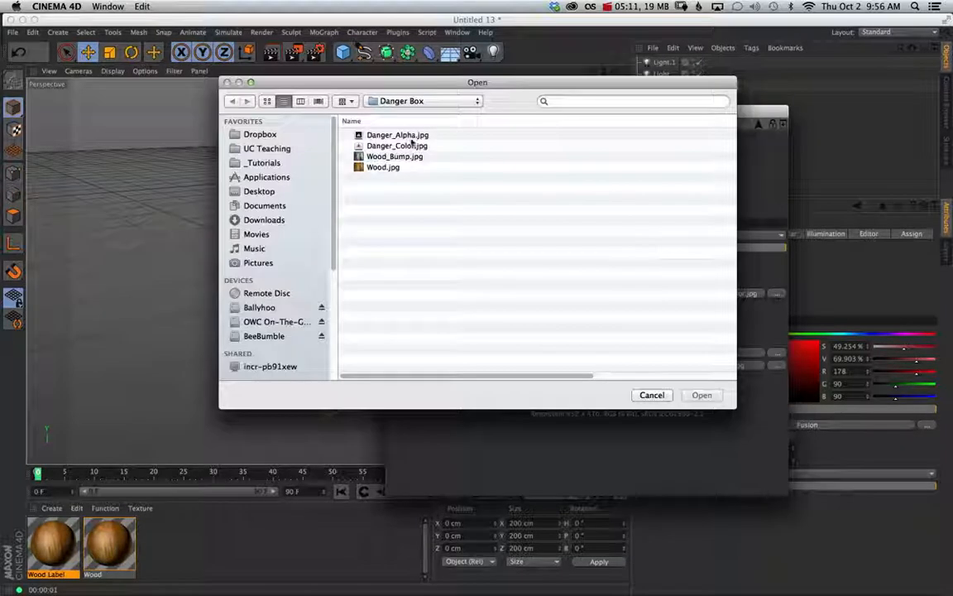
Step: Load Danger_Alpha.jpg into the Mask channel, declining to copy it to the project
{"action": "left_click", "coordinate": [397, 134]}
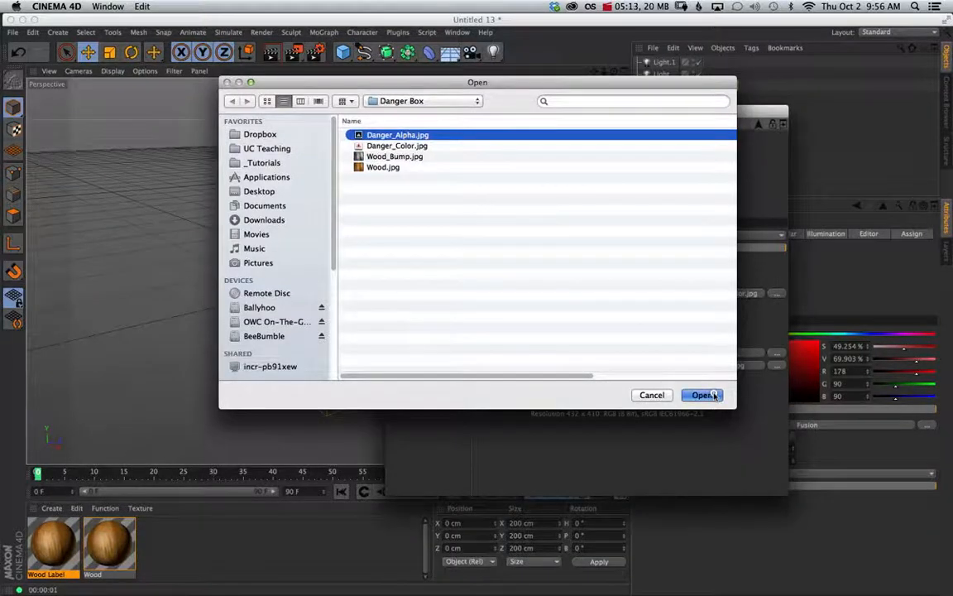
{"action": "left_click", "coordinate": [702, 395]}
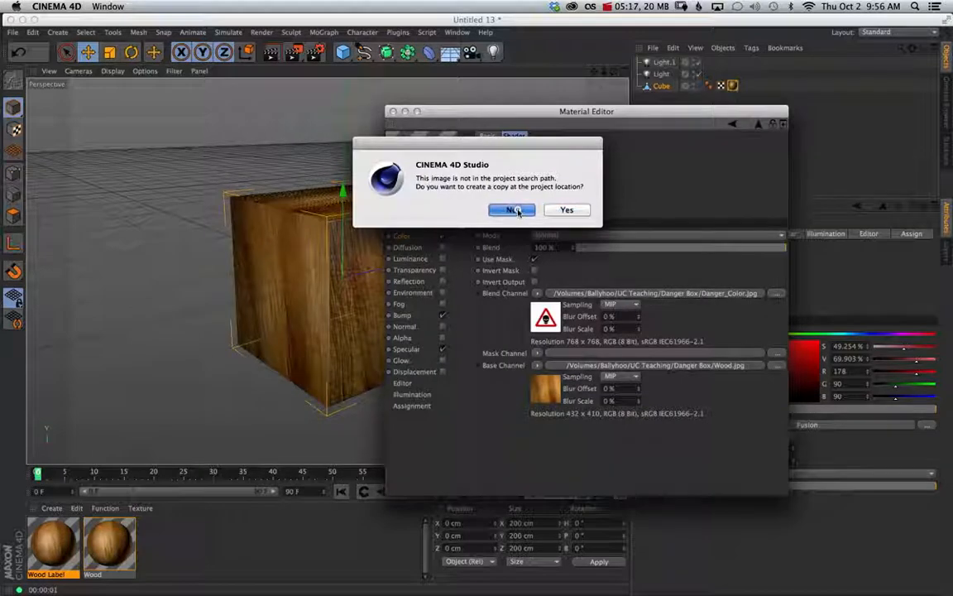
{"action": "left_click", "coordinate": [510, 210]}
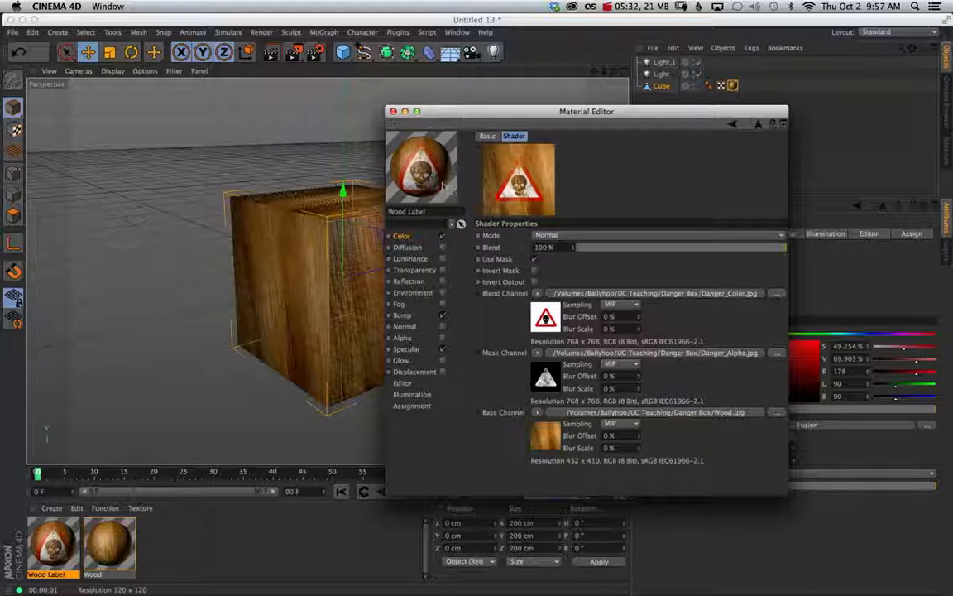
{"action": "mouse_move", "coordinate": [443, 184]}
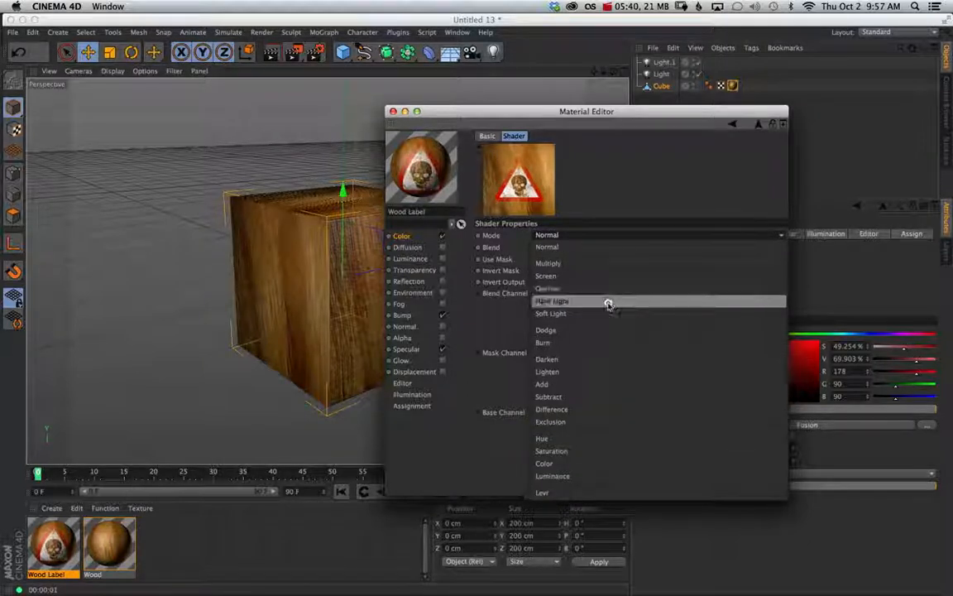
Step: Set the Wood Label Fusion shader to Hard Light mode with about 83% blend strength
{"action": "left_click", "coordinate": [551, 300]}
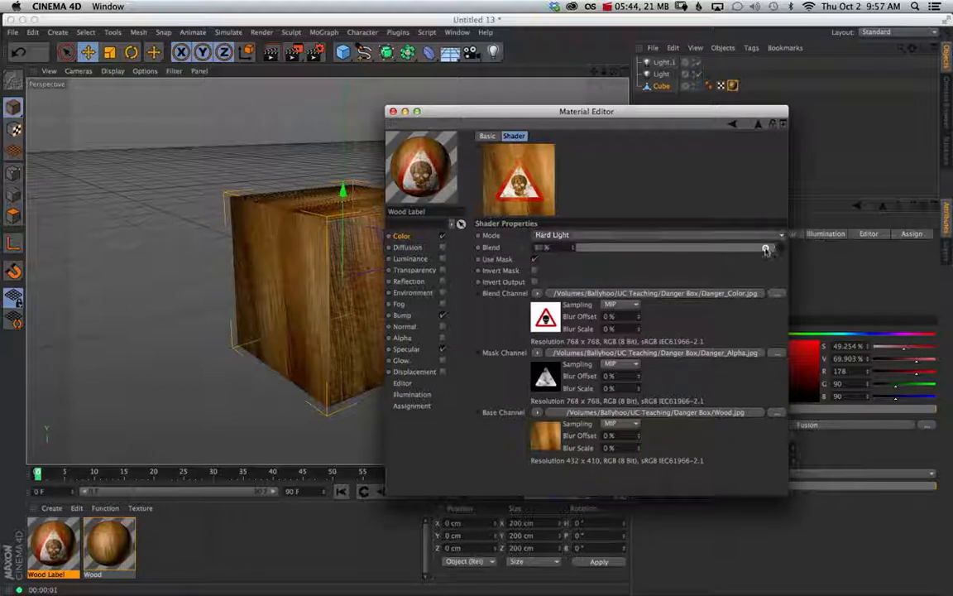
{"action": "left_click_drag", "start_coordinate": [765, 248], "coordinate": [753, 248]}
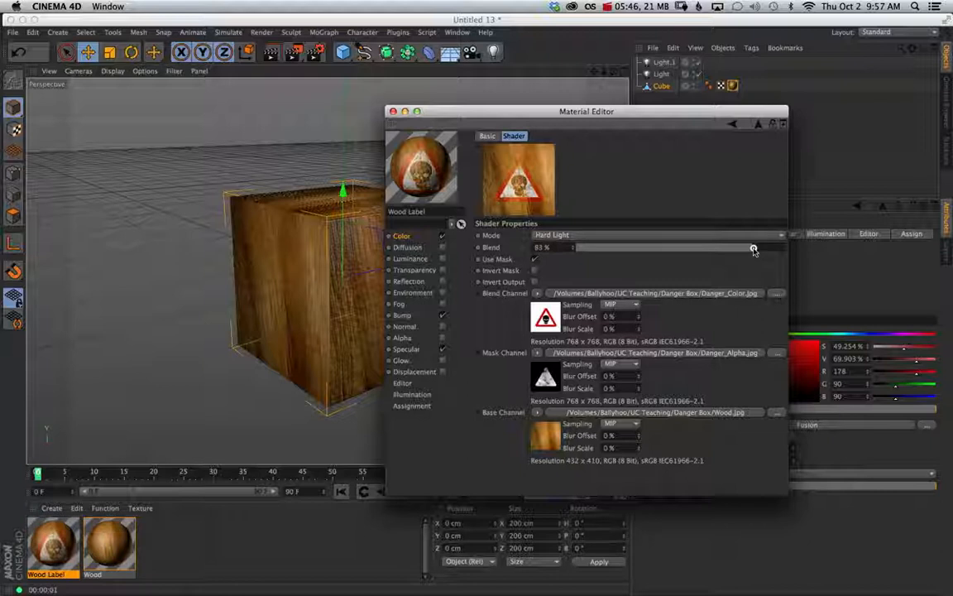
{"action": "left_click_drag", "start_coordinate": [752, 249], "coordinate": [769, 249]}
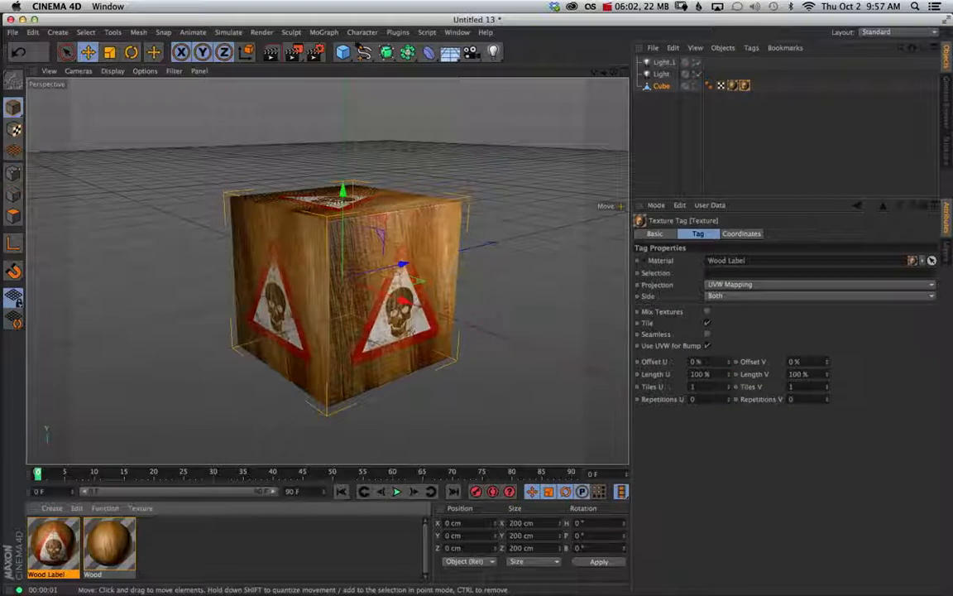
Step: Inspect the cube's Wood and Wood Label texture tags in the Object Manager
{"action": "left_click", "coordinate": [732, 85]}
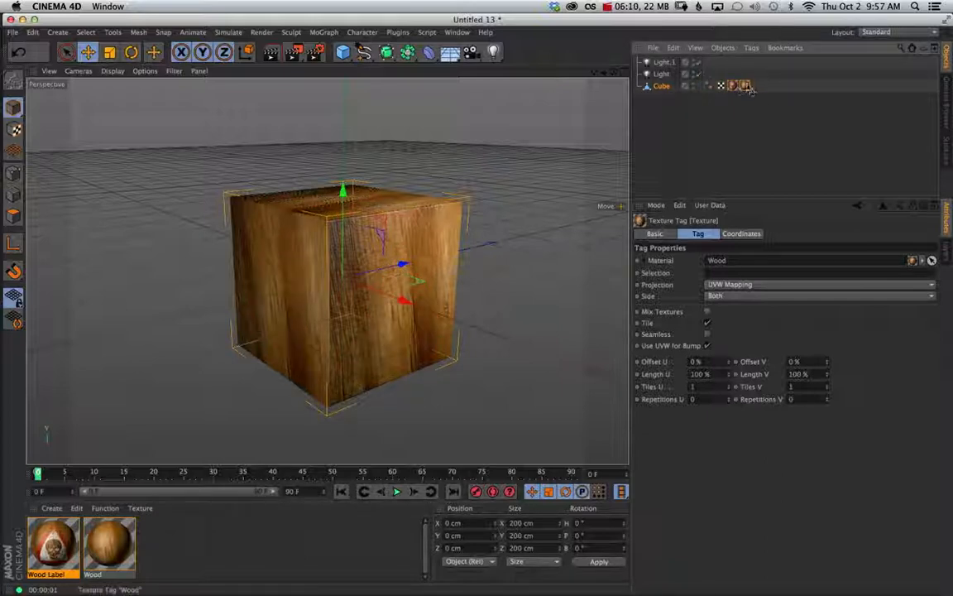
{"action": "left_click", "coordinate": [734, 85]}
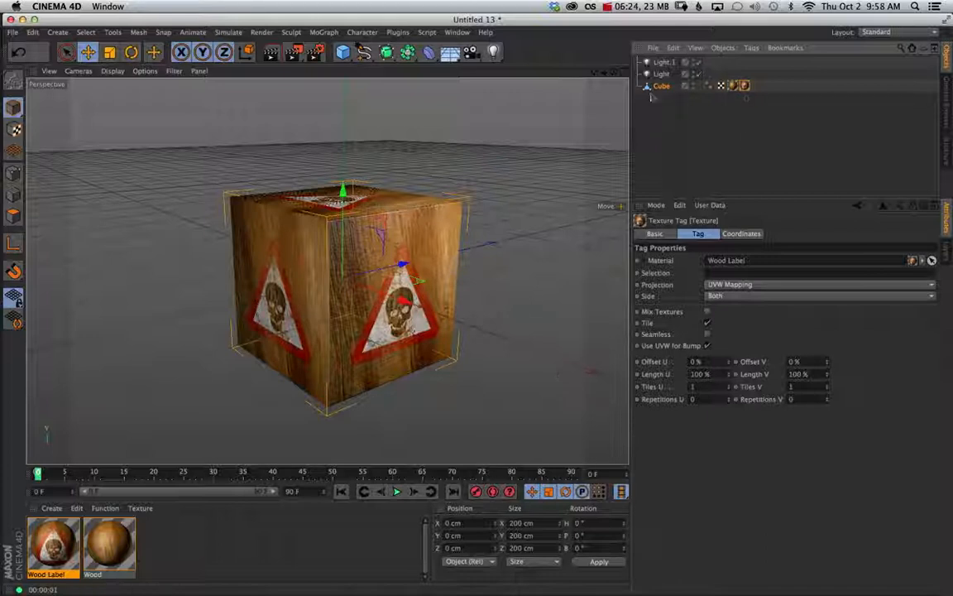
Step: Store the cube's front polygon as a selection tag named 'Front Face'
{"action": "left_click", "coordinate": [662, 86]}
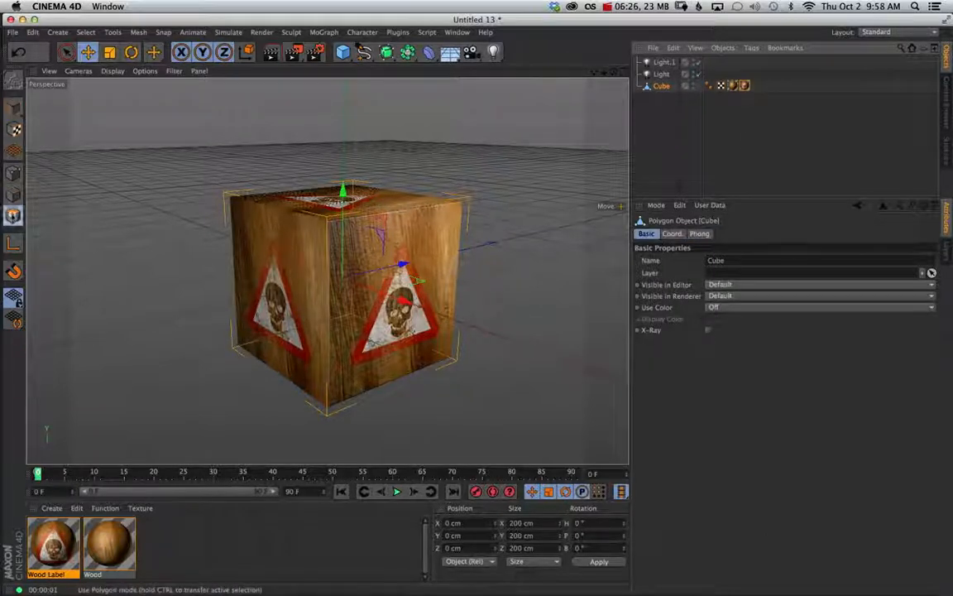
{"action": "left_click", "coordinate": [67, 52]}
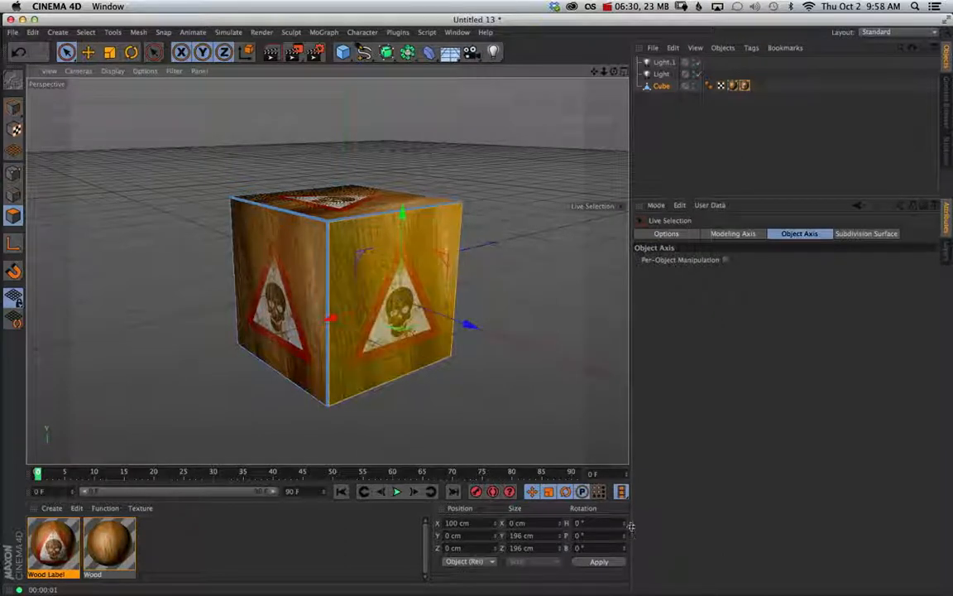
{"action": "left_click", "coordinate": [85, 33]}
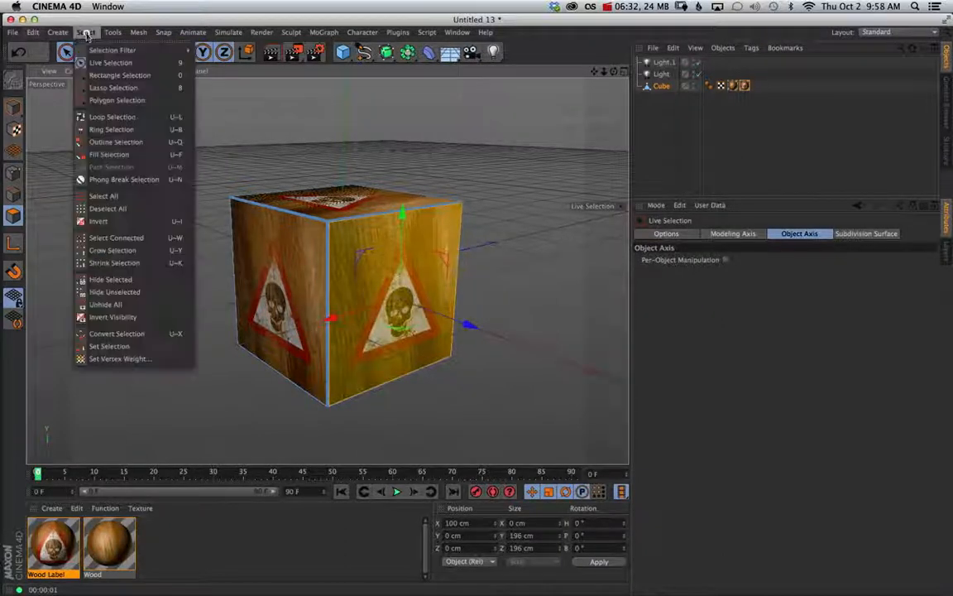
{"action": "mouse_move", "coordinate": [109, 346]}
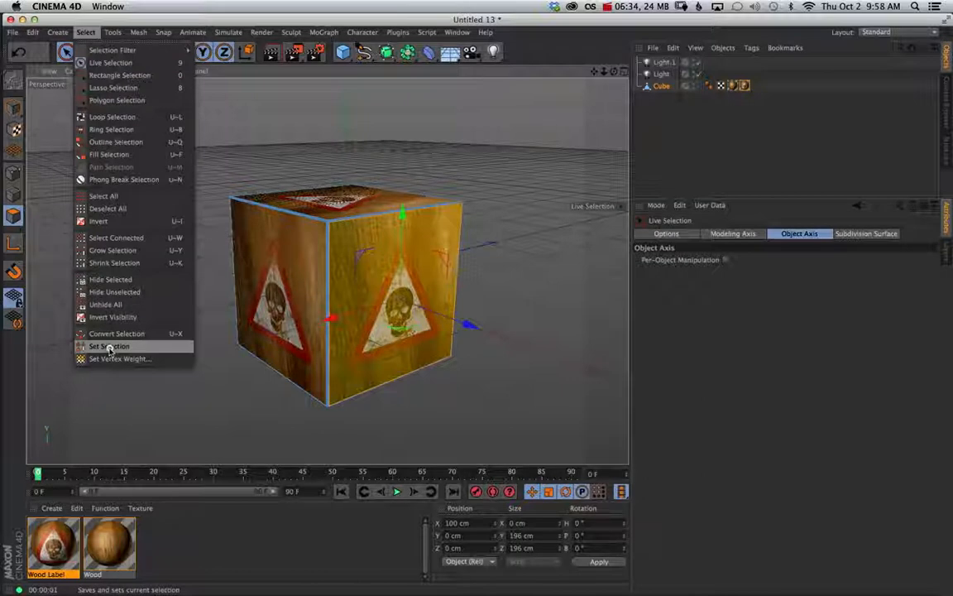
{"action": "left_click", "coordinate": [109, 346]}
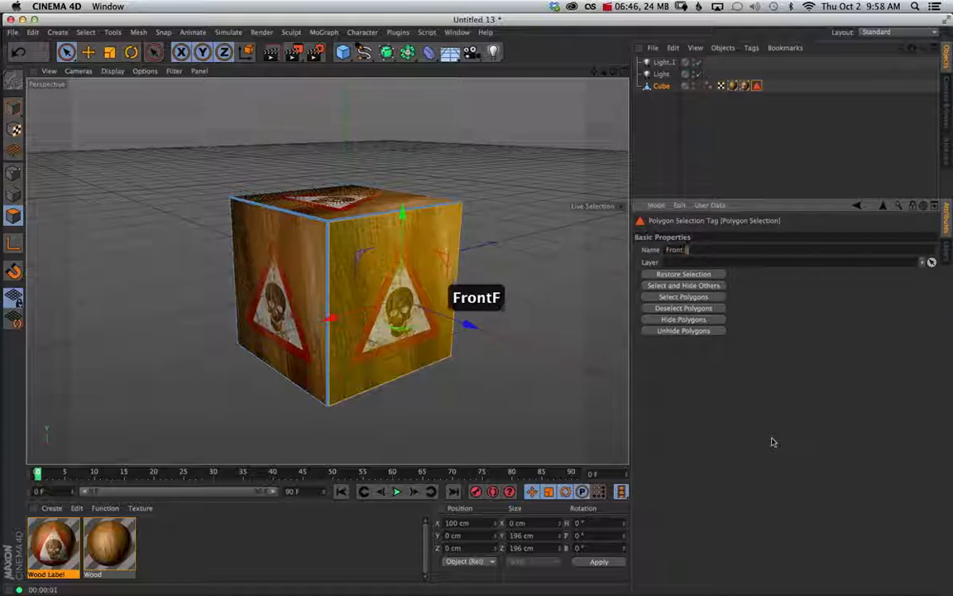
{"action": "type", "text": "Front Face"}
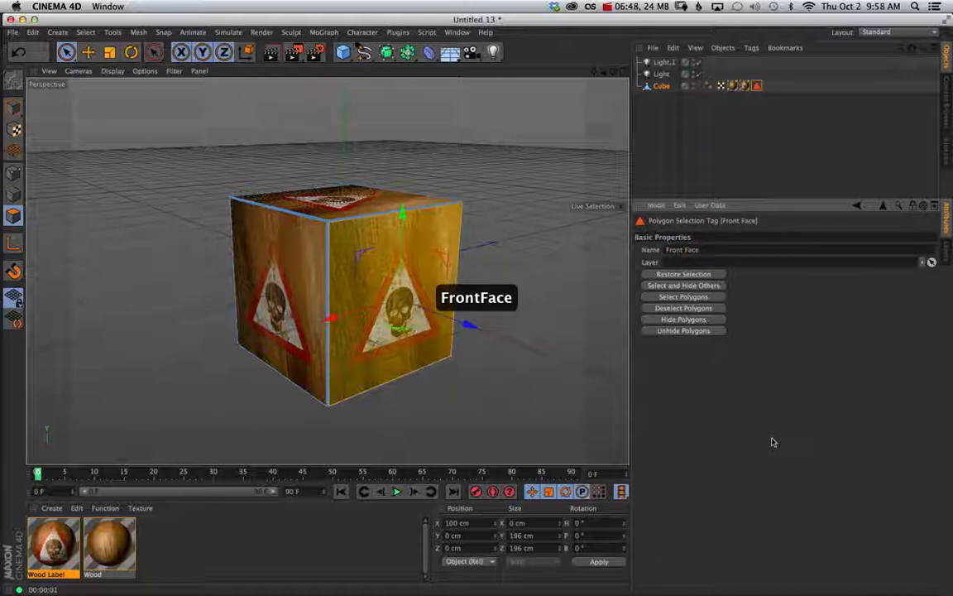
{"action": "mouse_move", "coordinate": [757, 102]}
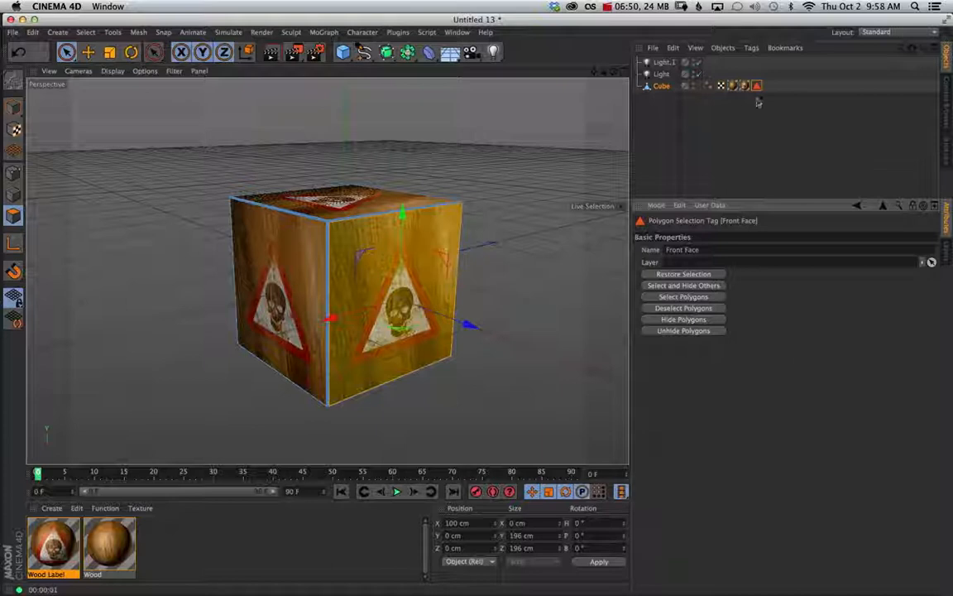
Step: Restrict the Wood Label texture tag to the Front Face selection
{"action": "left_click", "coordinate": [744, 85]}
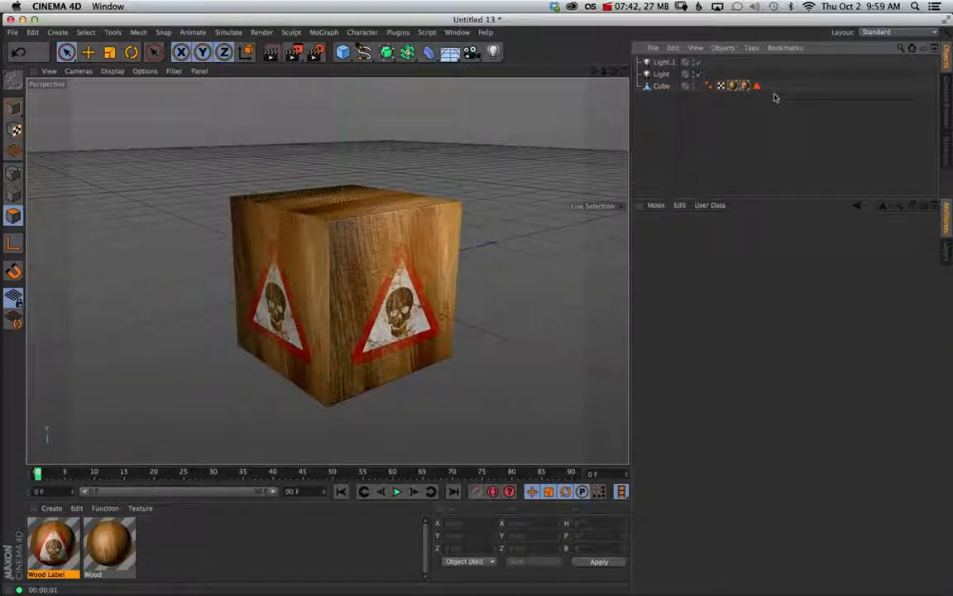
{"action": "left_click", "coordinate": [755, 85]}
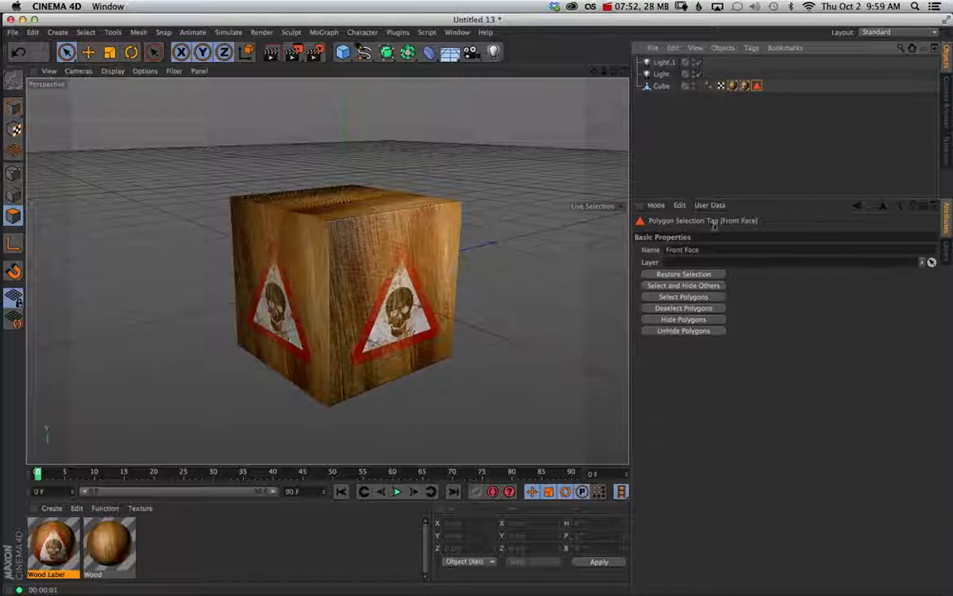
{"action": "left_click", "coordinate": [683, 274]}
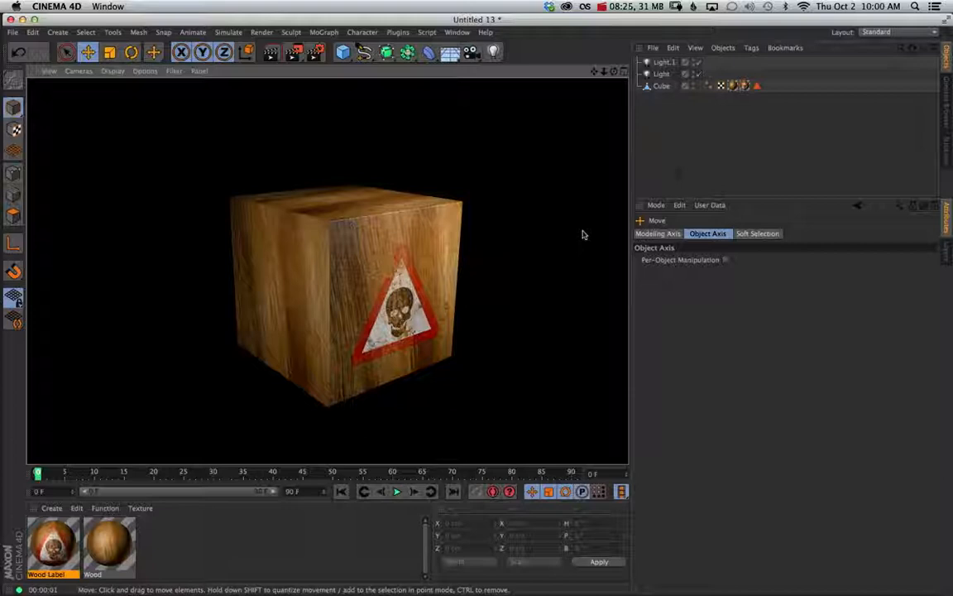
Step: Render the active view showing the skull sign only on the cube's front face
{"action": "left_click", "coordinate": [602, 6]}
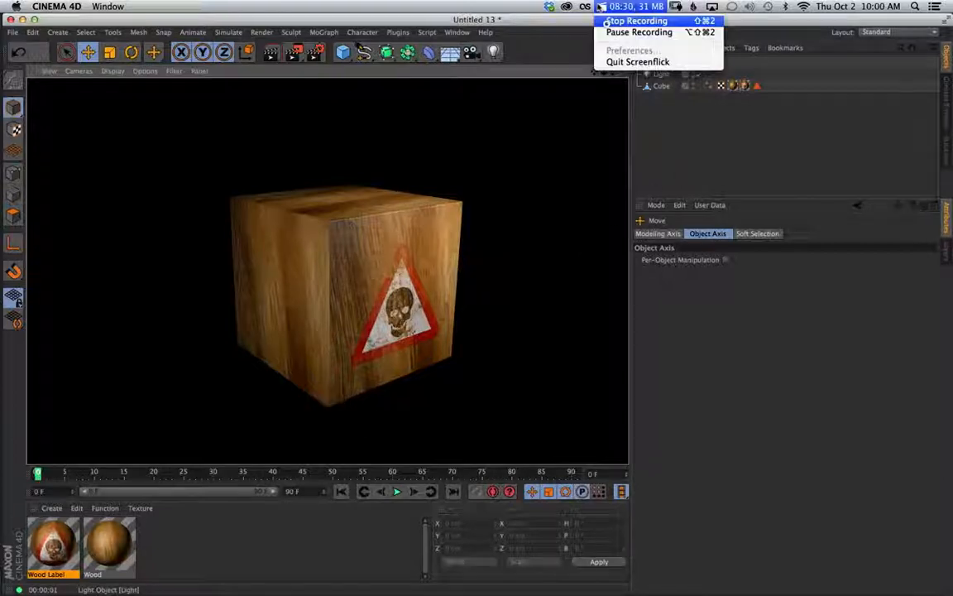